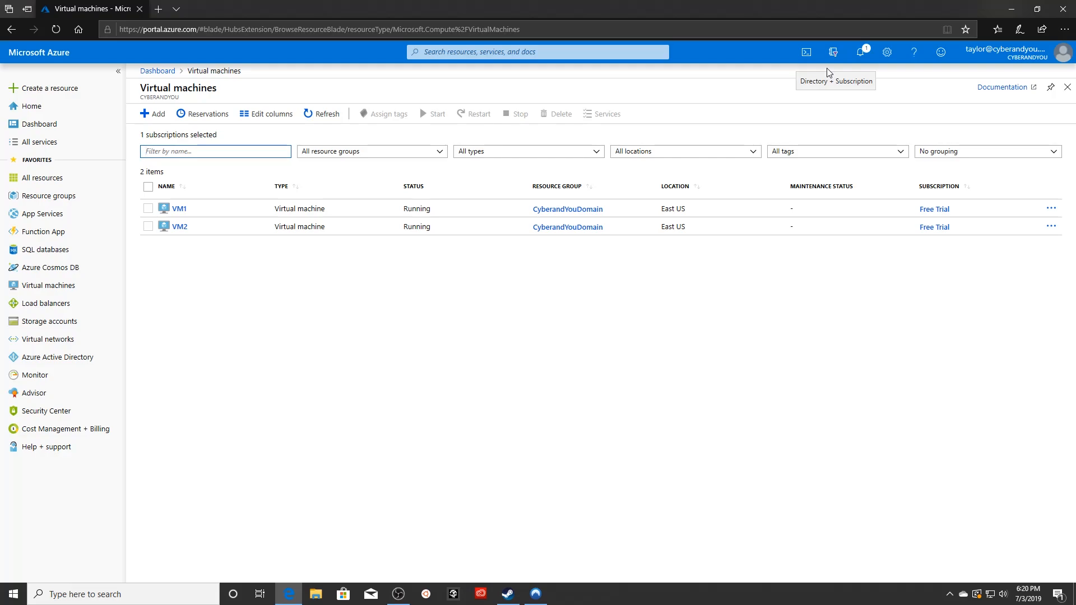
Open the Virtual networks list, showing CyberandYouDomain-vnet and CyberandYouVnet
left_click(214, 151)
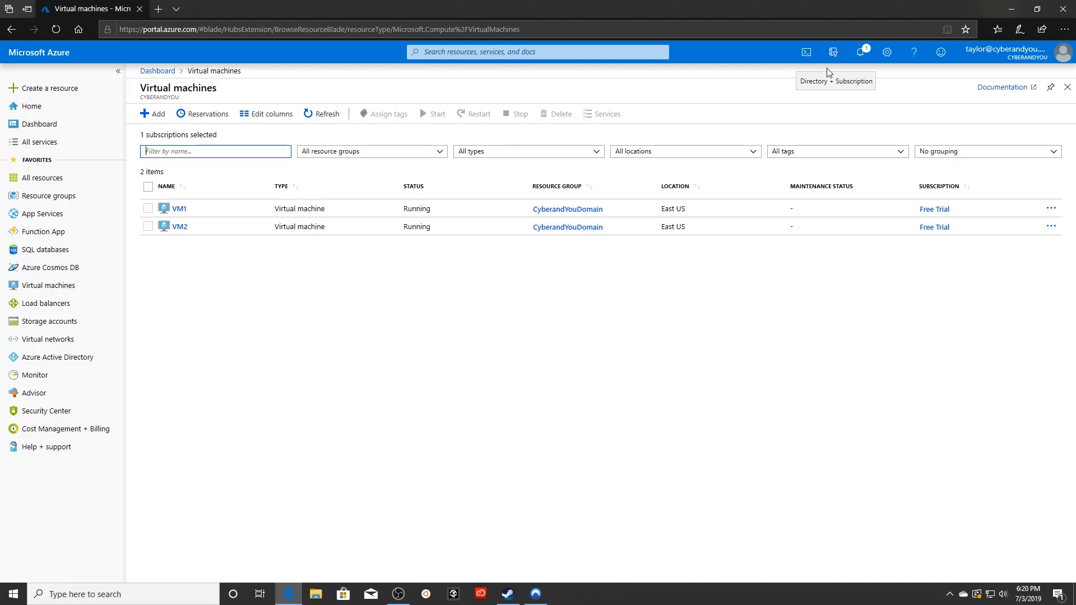
mouse_move(891, 136)
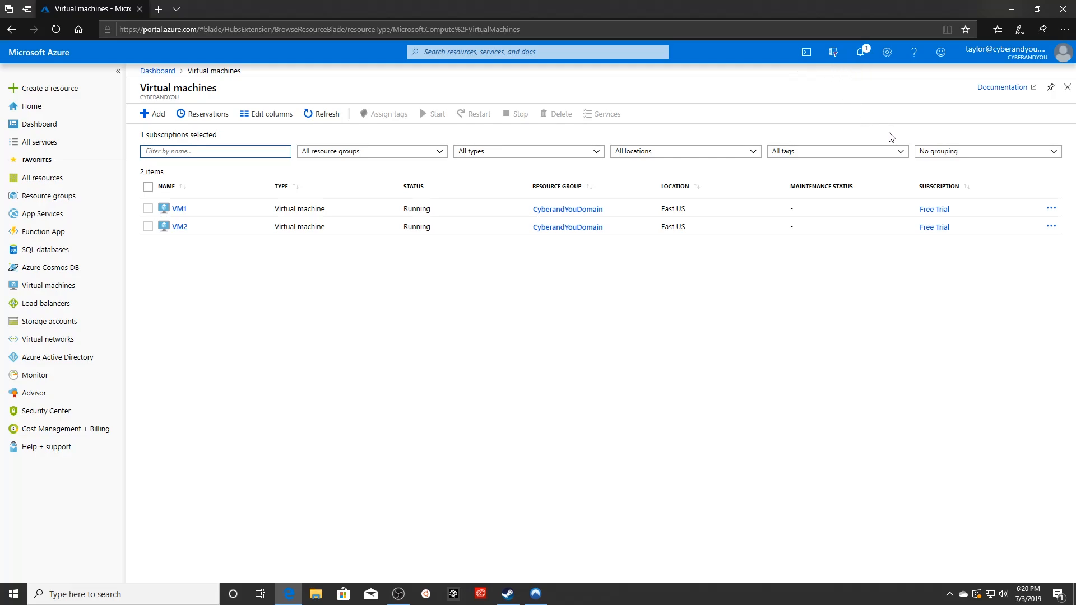
mouse_move(841, 144)
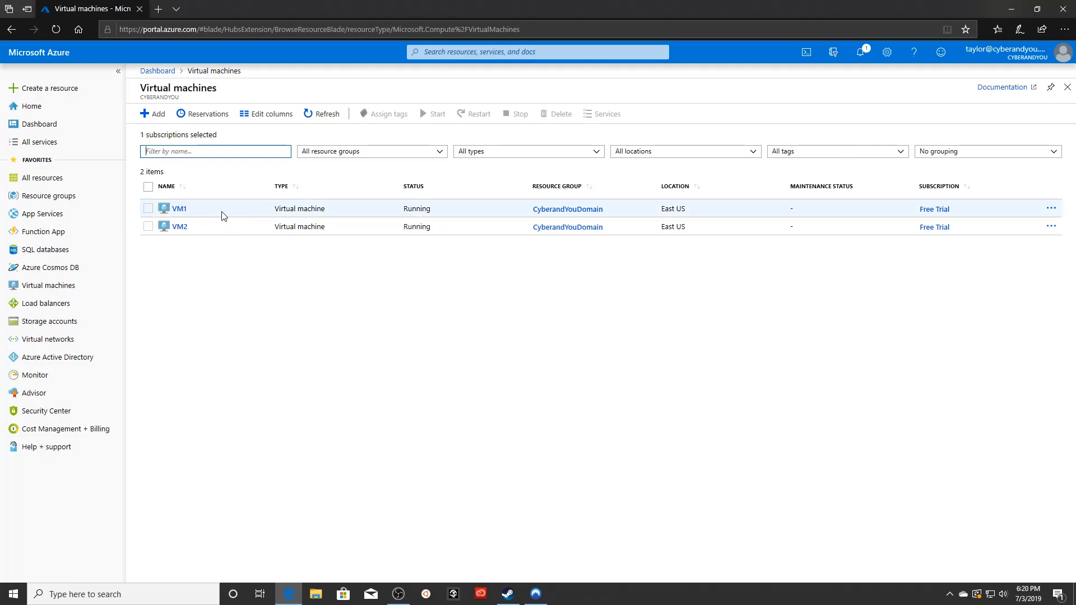
mouse_move(248, 218)
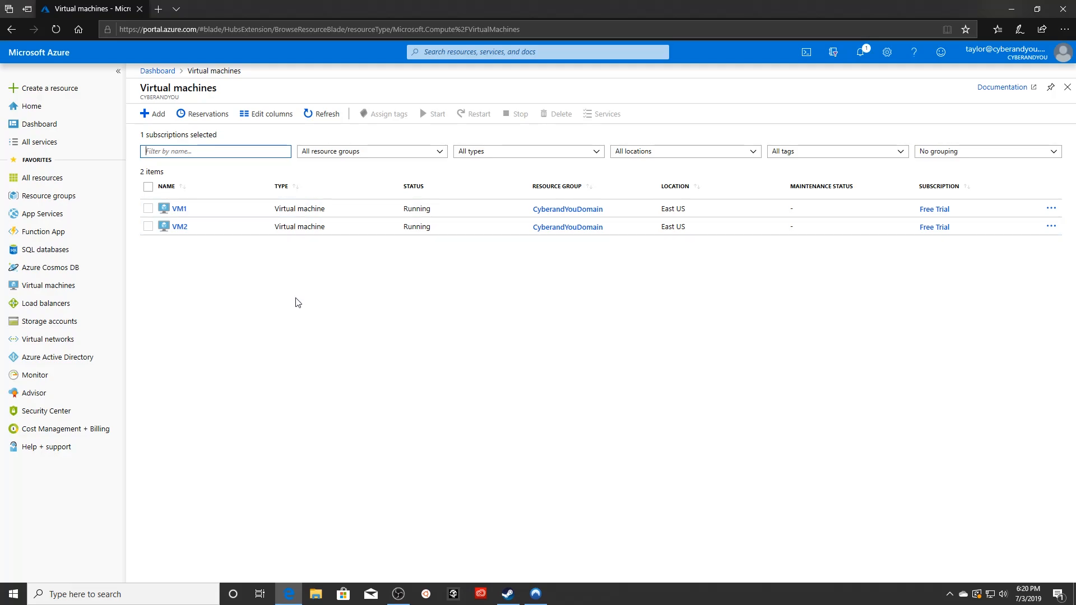
mouse_move(46, 339)
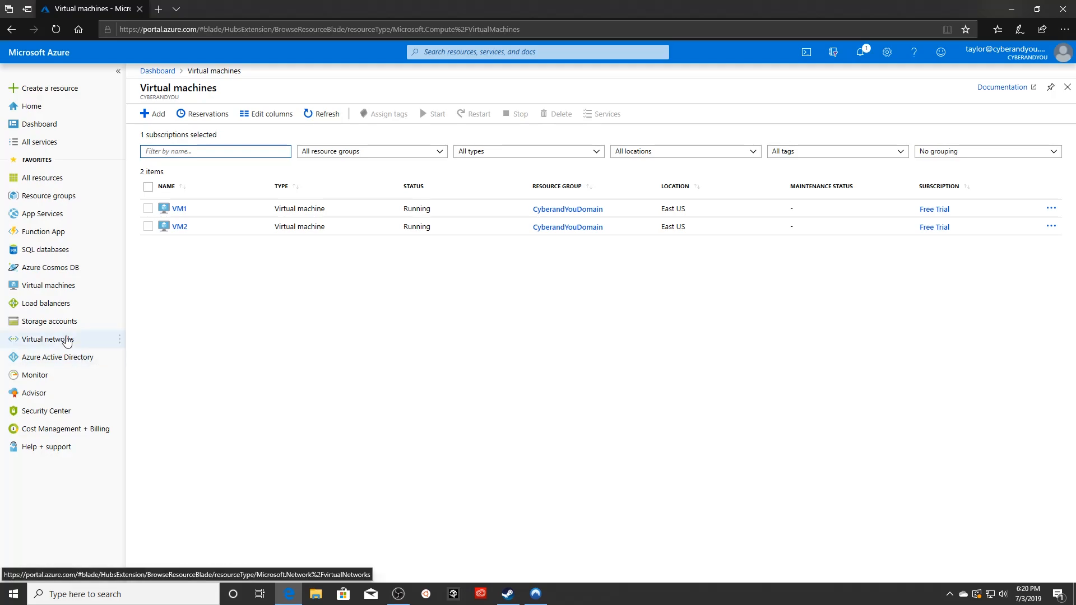
left_click(47, 340)
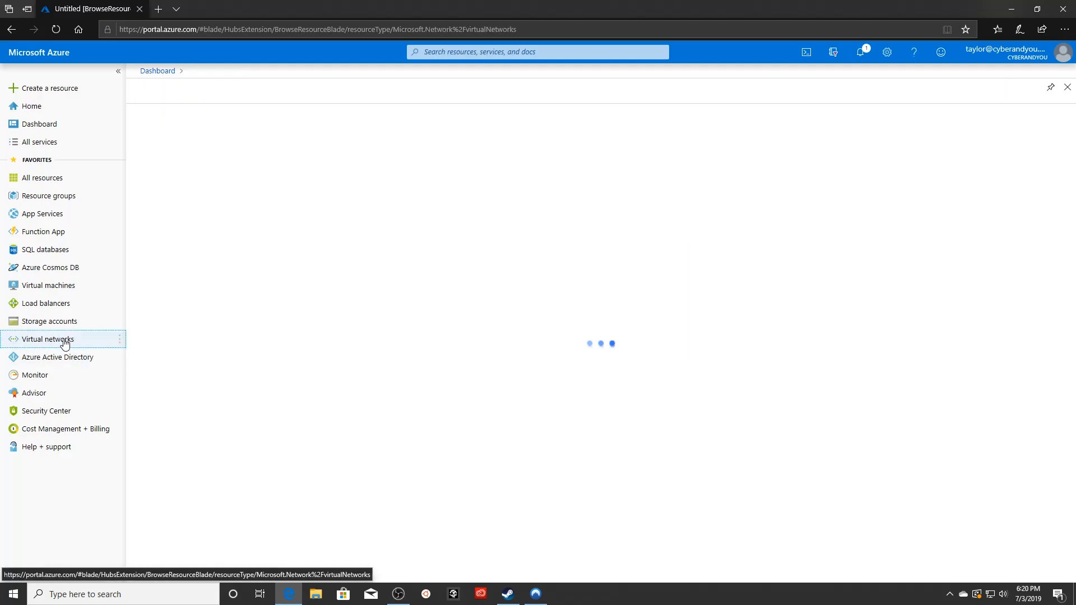
left_click(49, 339)
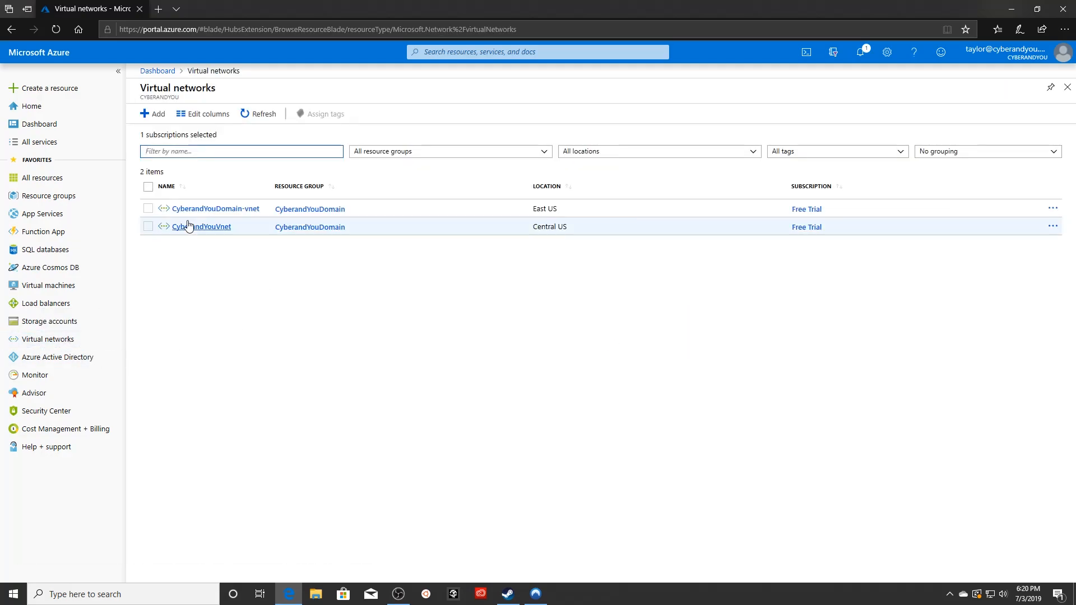
mouse_move(214, 209)
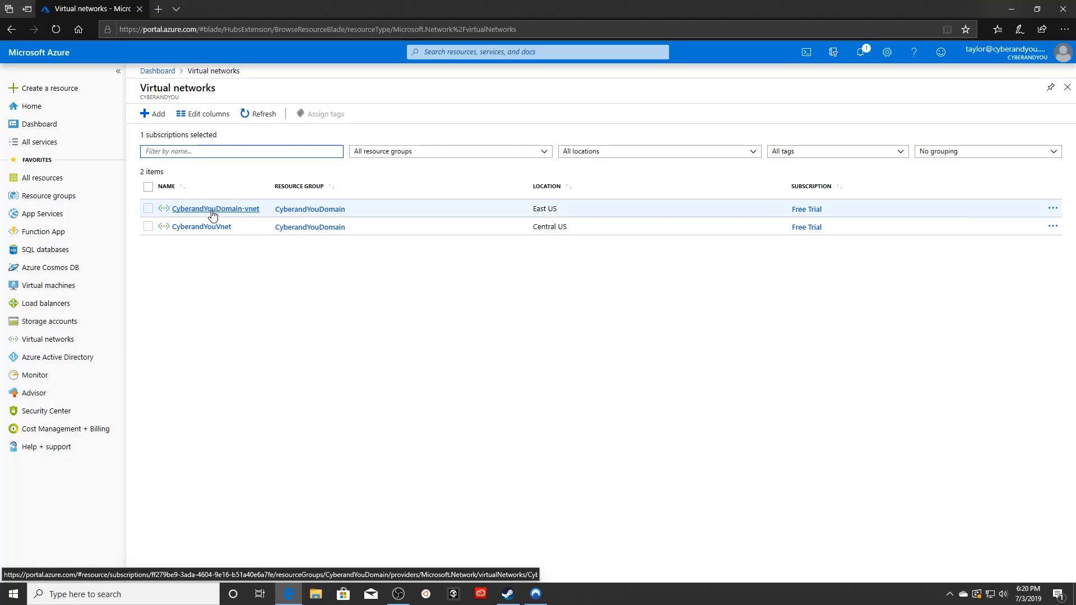
mouse_move(213, 317)
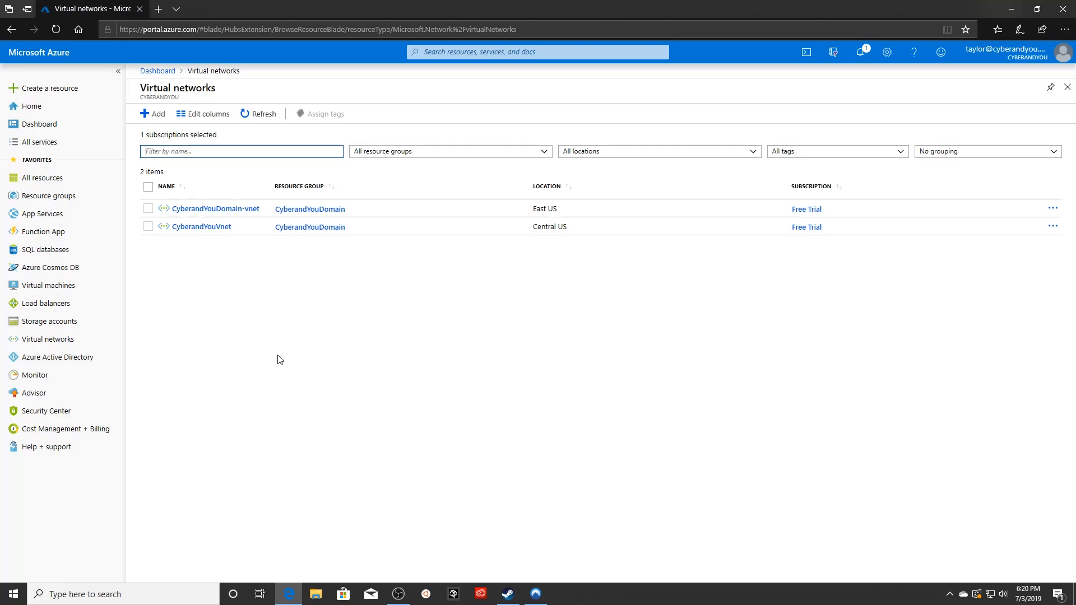
mouse_move(286, 361)
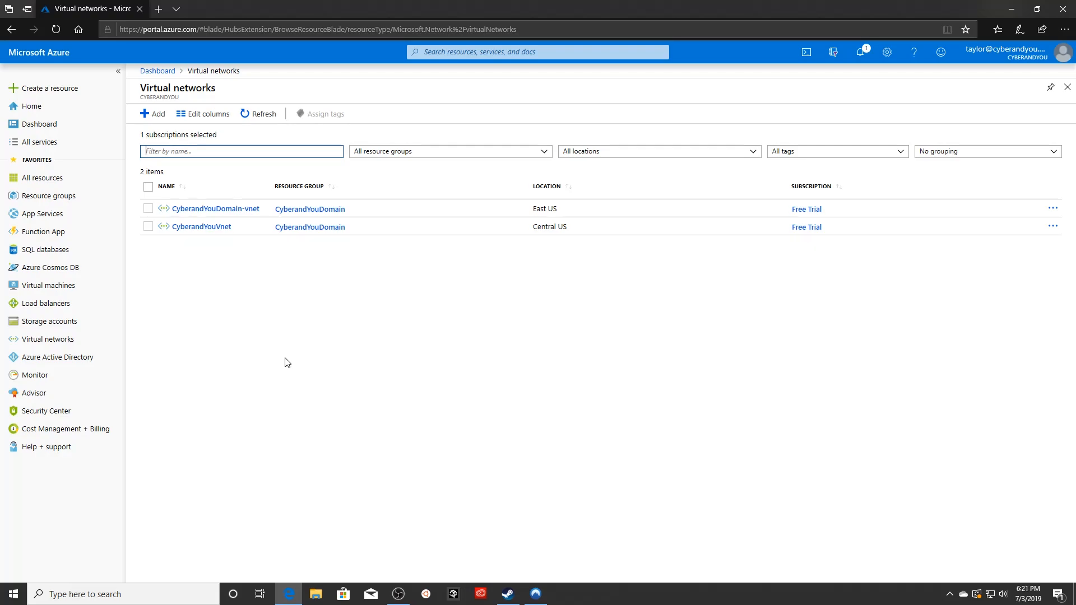
mouse_move(284, 363)
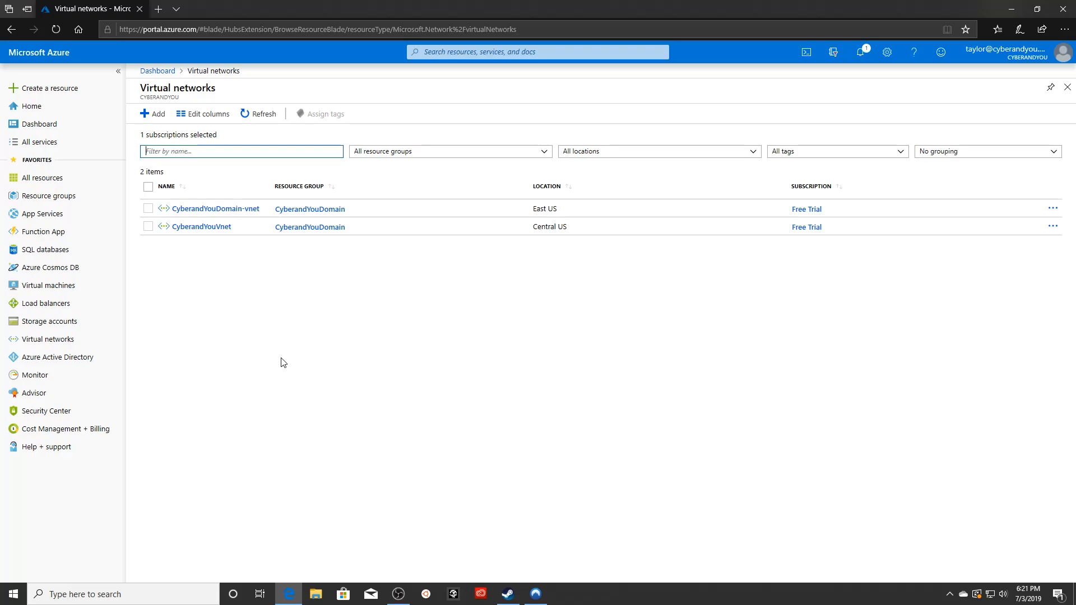
mouse_move(313, 372)
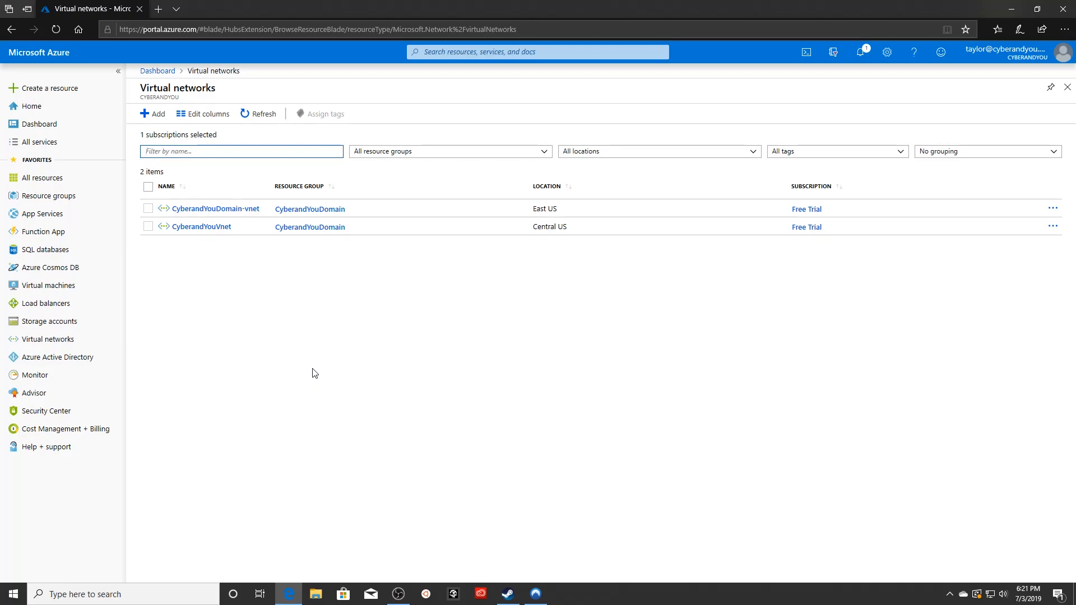
mouse_move(274, 339)
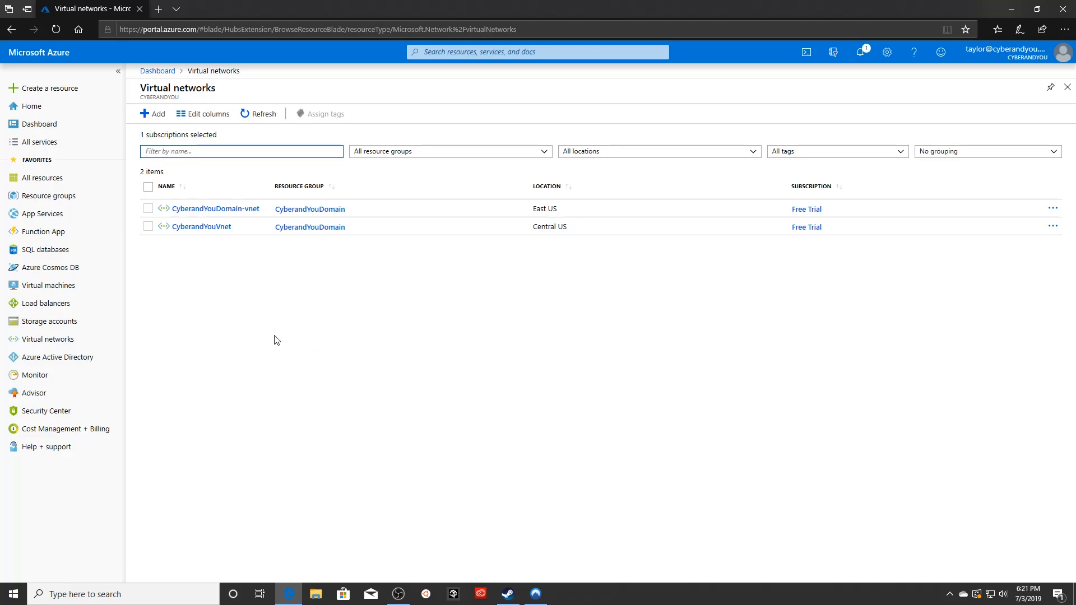
mouse_move(388, 345)
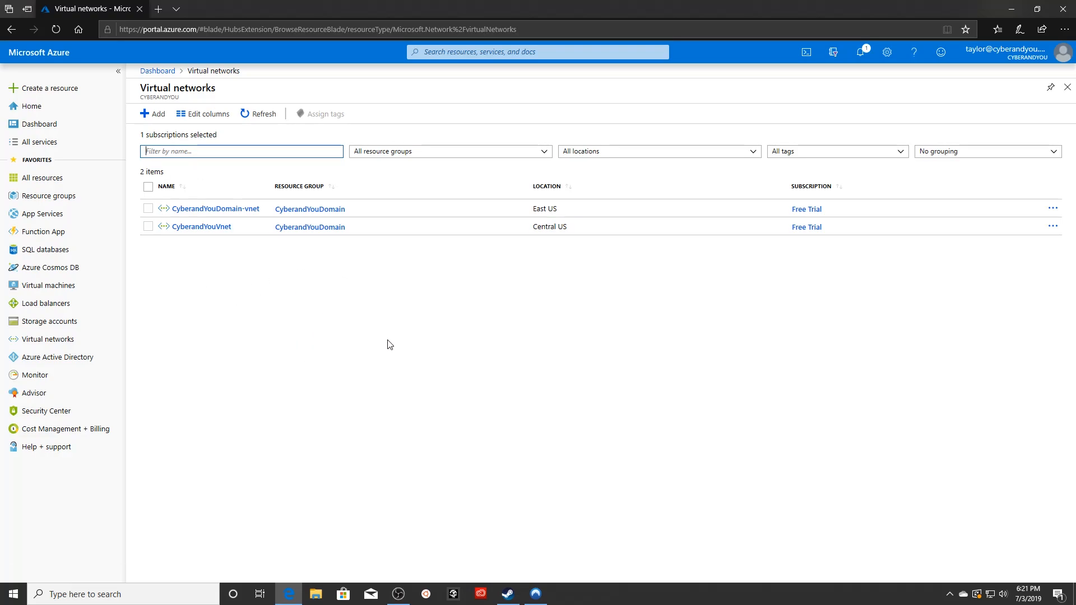
mouse_move(438, 362)
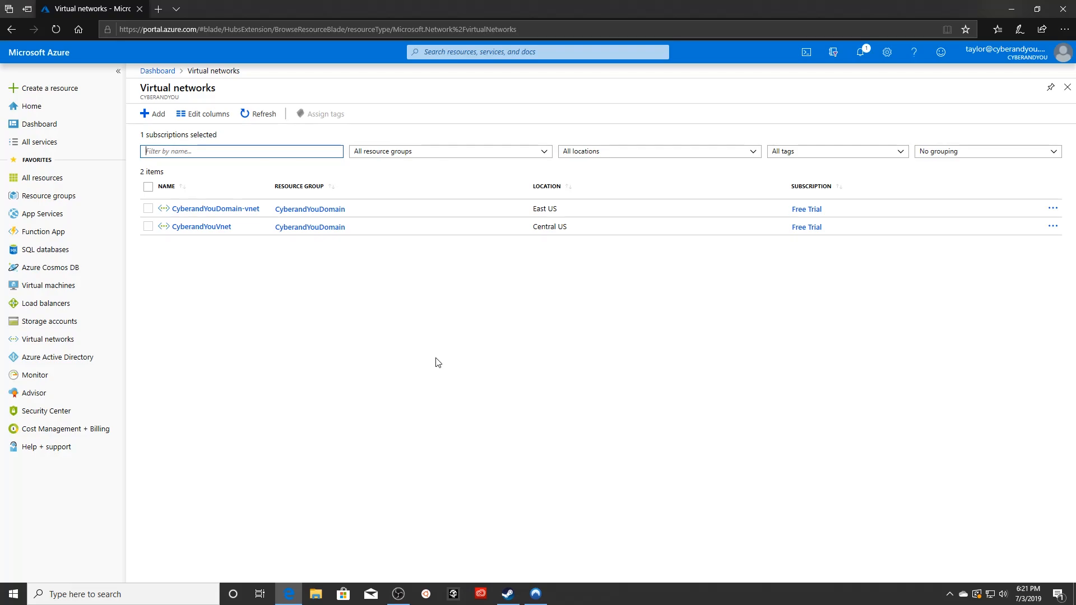
mouse_move(470, 361)
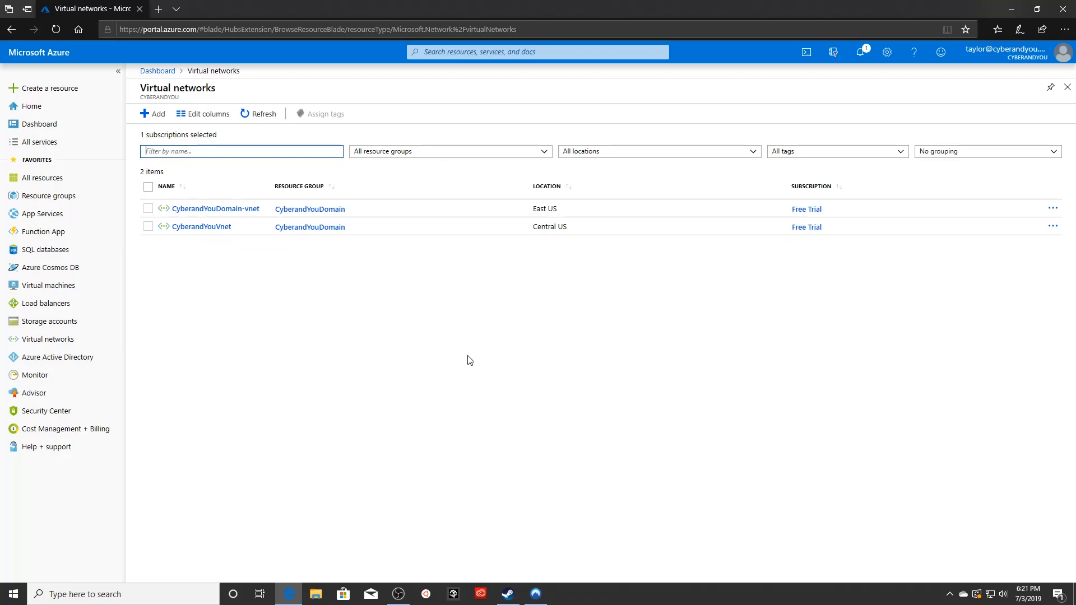
mouse_move(215, 209)
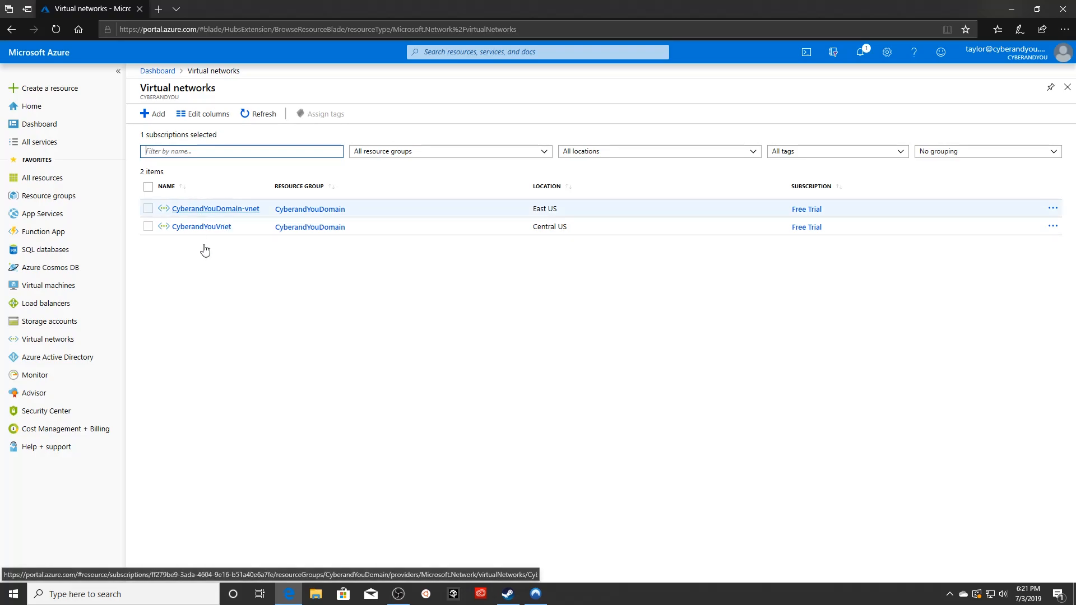
mouse_move(363, 373)
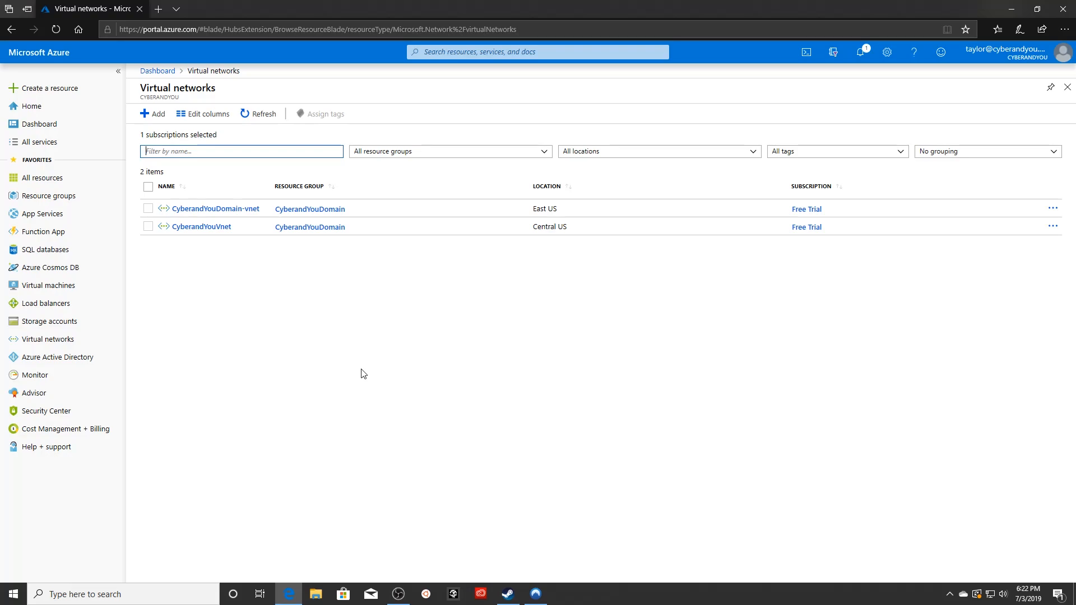
mouse_move(410, 381)
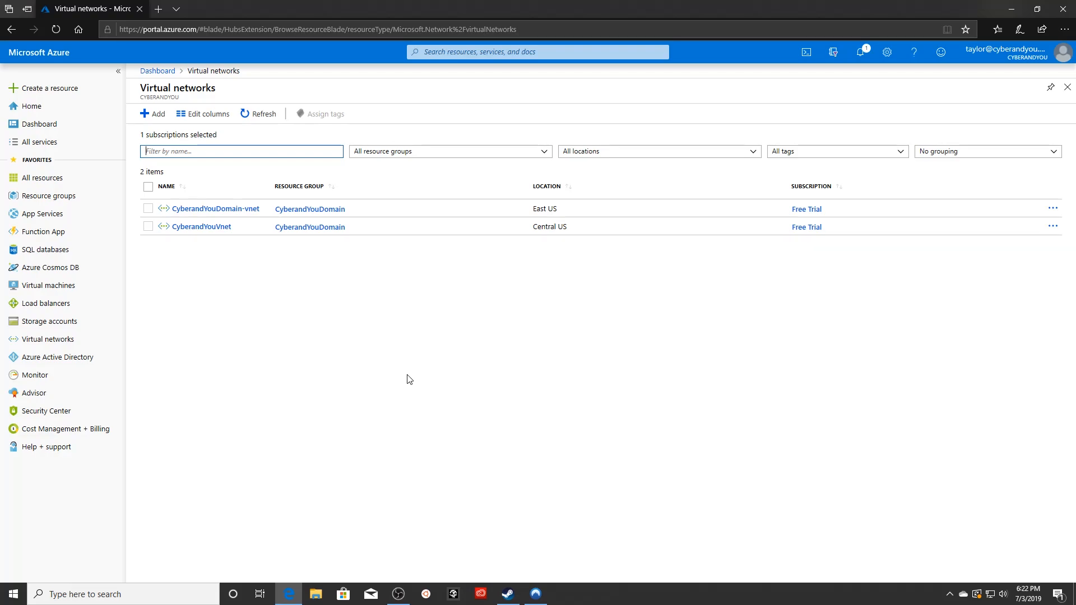
mouse_move(366, 367)
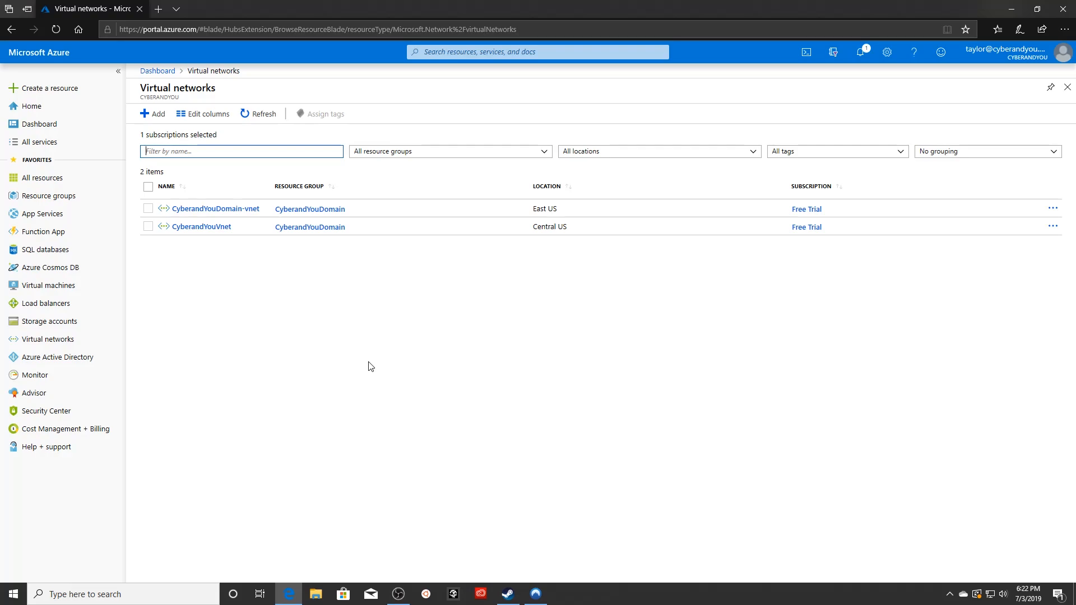
mouse_move(421, 364)
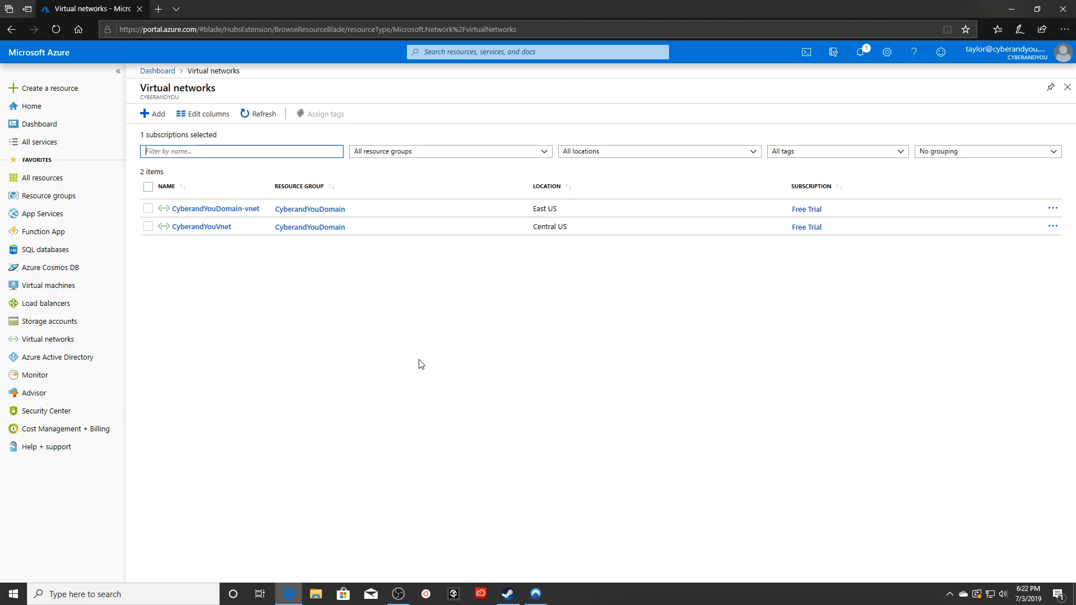
mouse_move(276, 371)
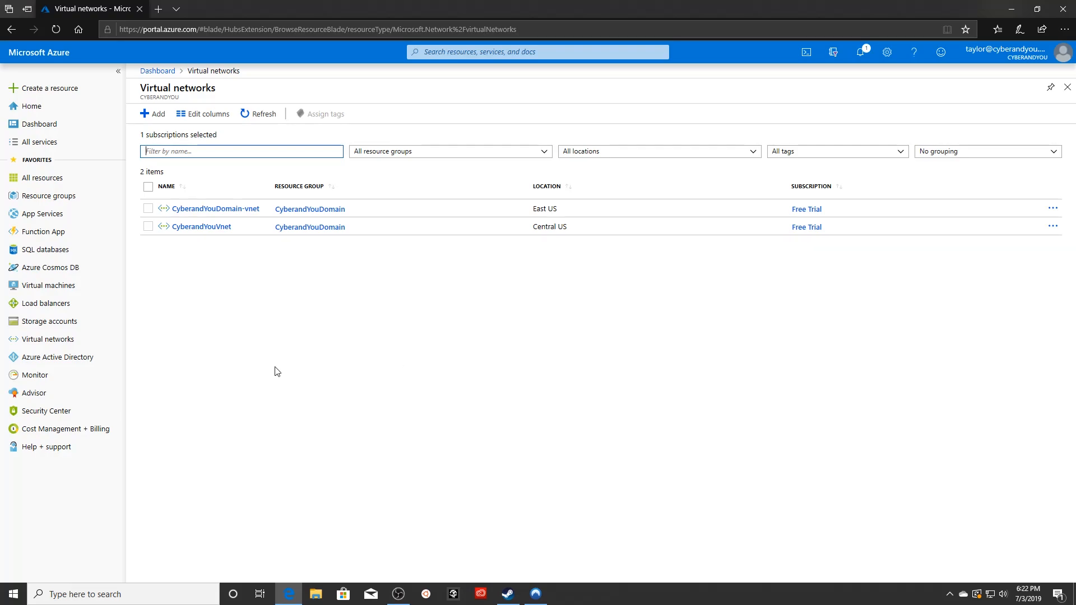
mouse_move(299, 336)
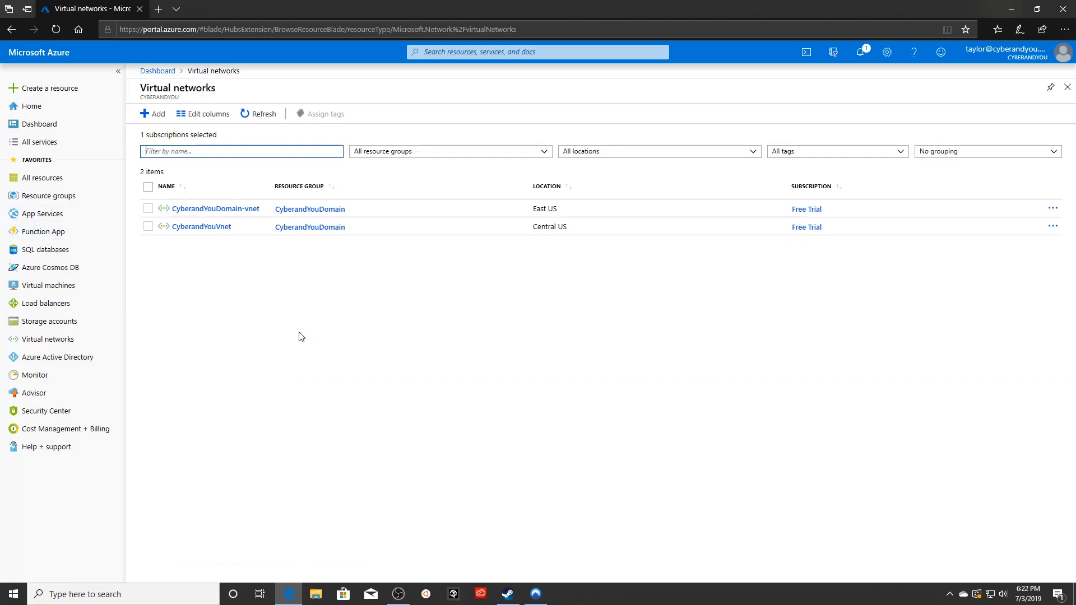
mouse_move(369, 345)
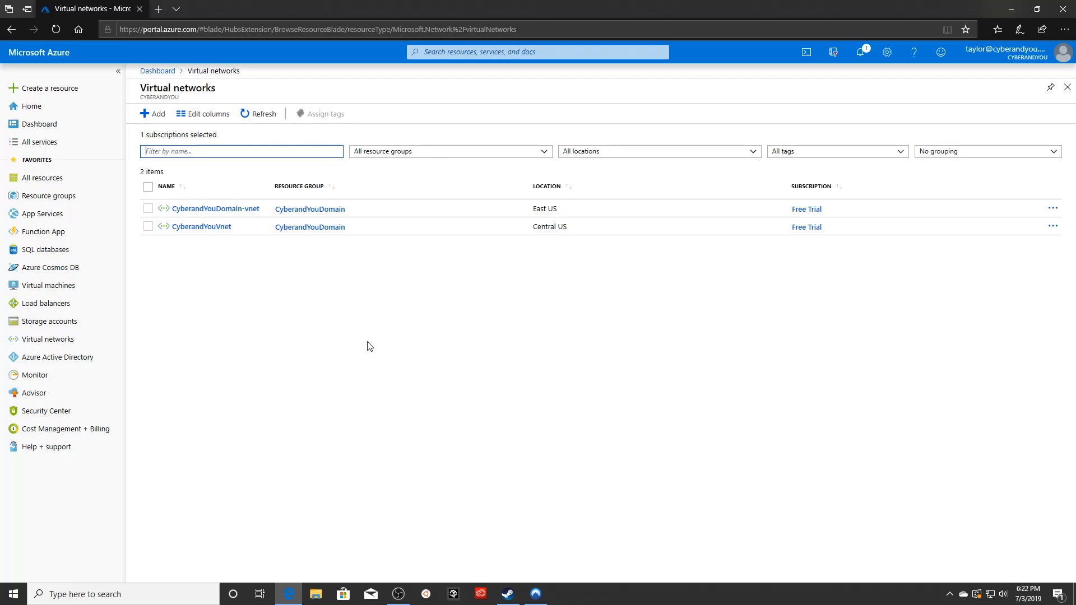
mouse_move(323, 381)
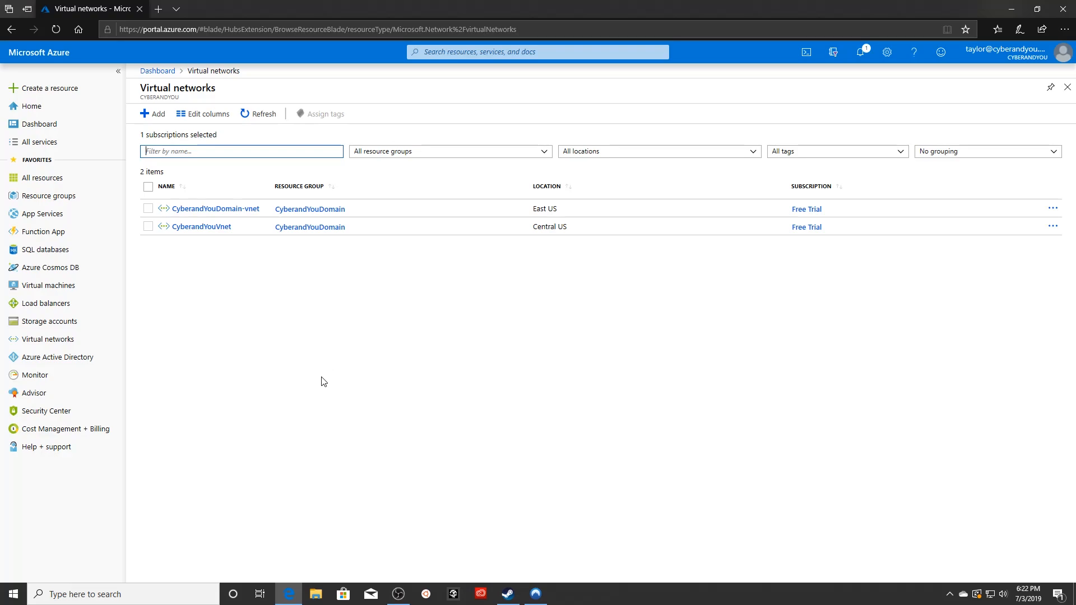
mouse_move(77, 357)
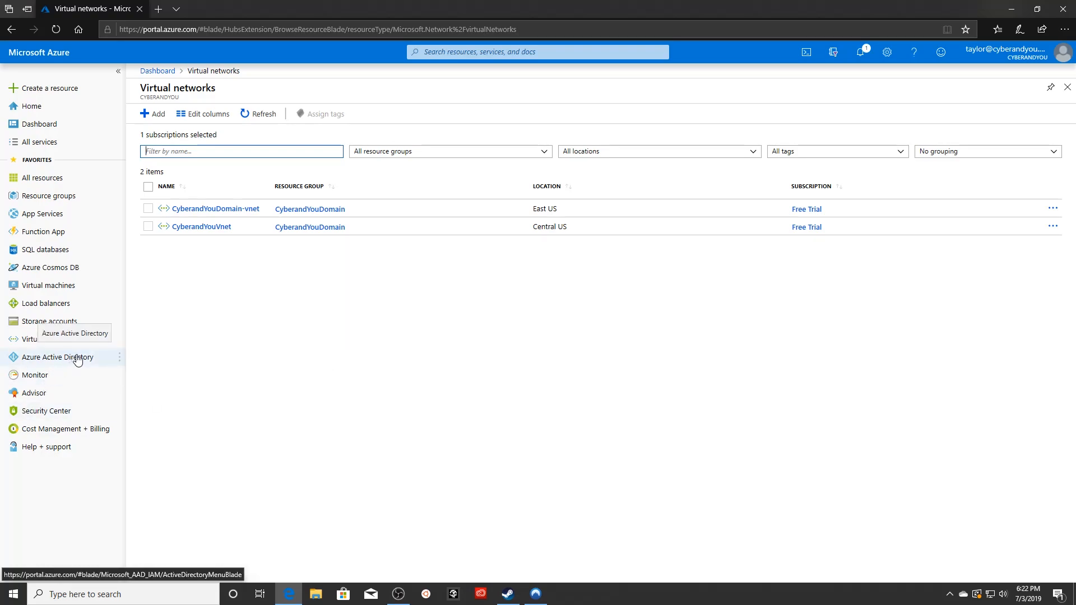
mouse_move(381, 364)
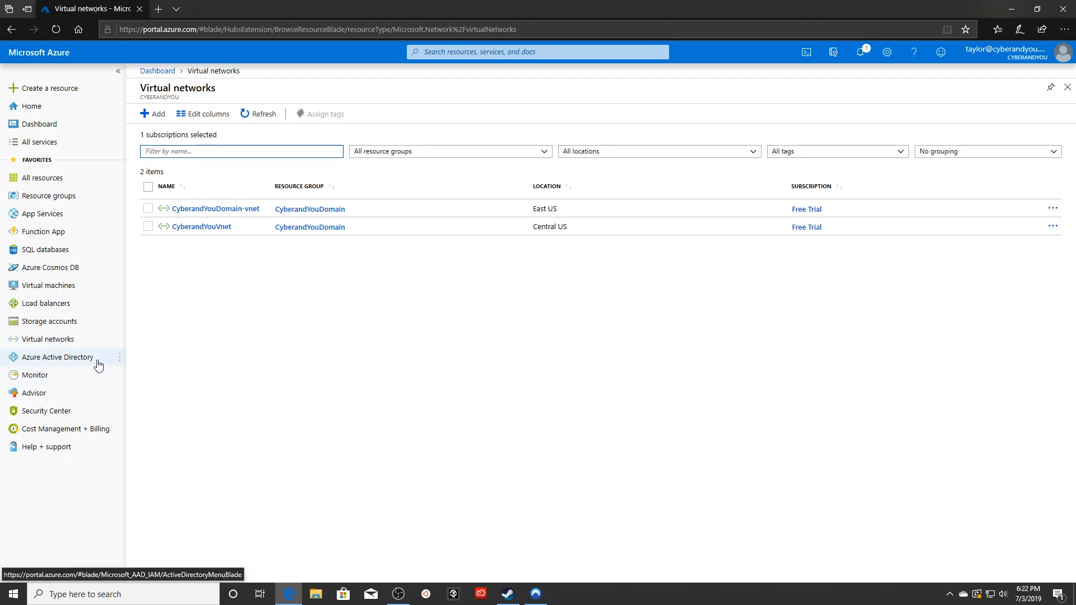
mouse_move(366, 379)
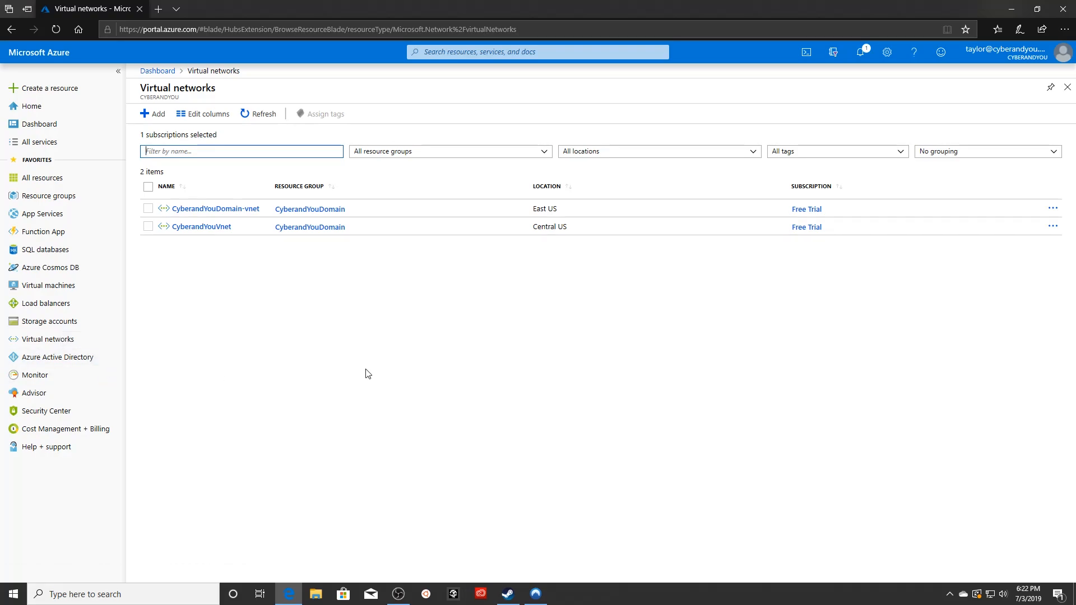
mouse_move(391, 354)
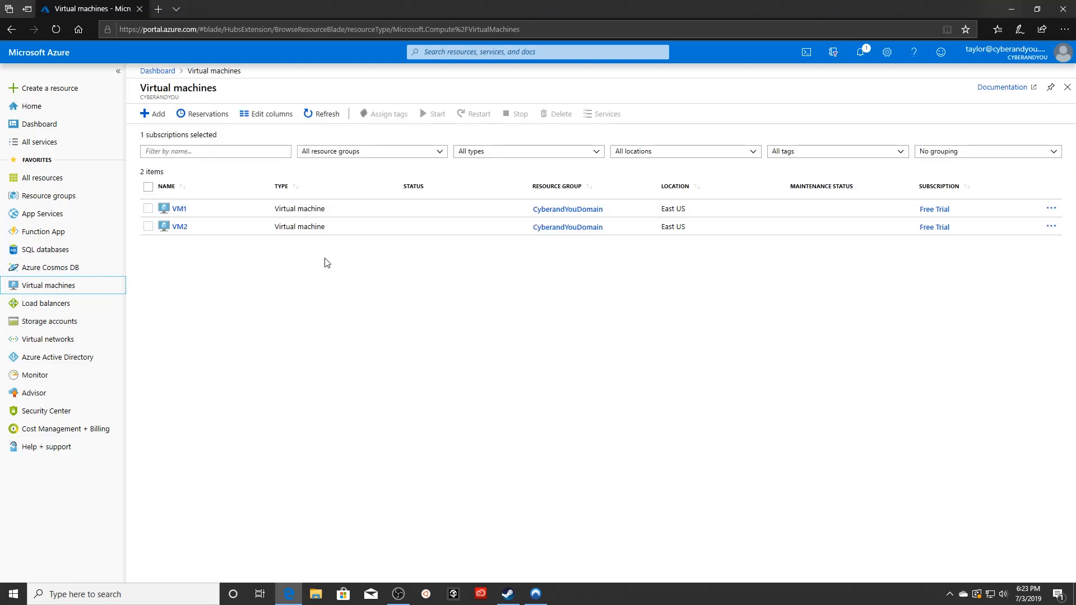
Launch VM1's RDP file, sign in, and accept the untrusted certificate warning
left_click(179, 208)
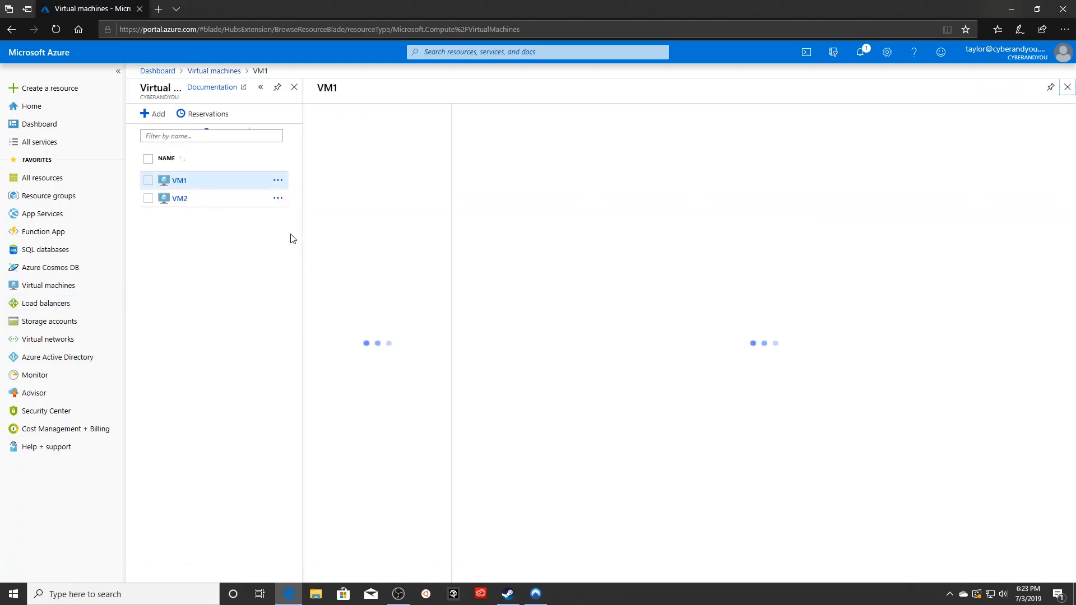
left_click(179, 180)
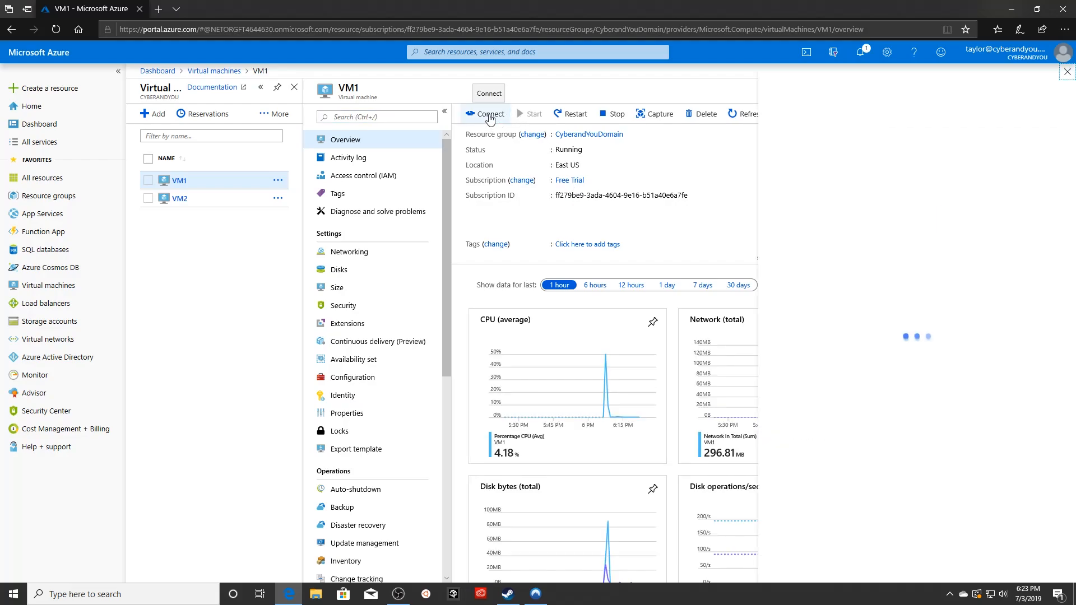
left_click(488, 113)
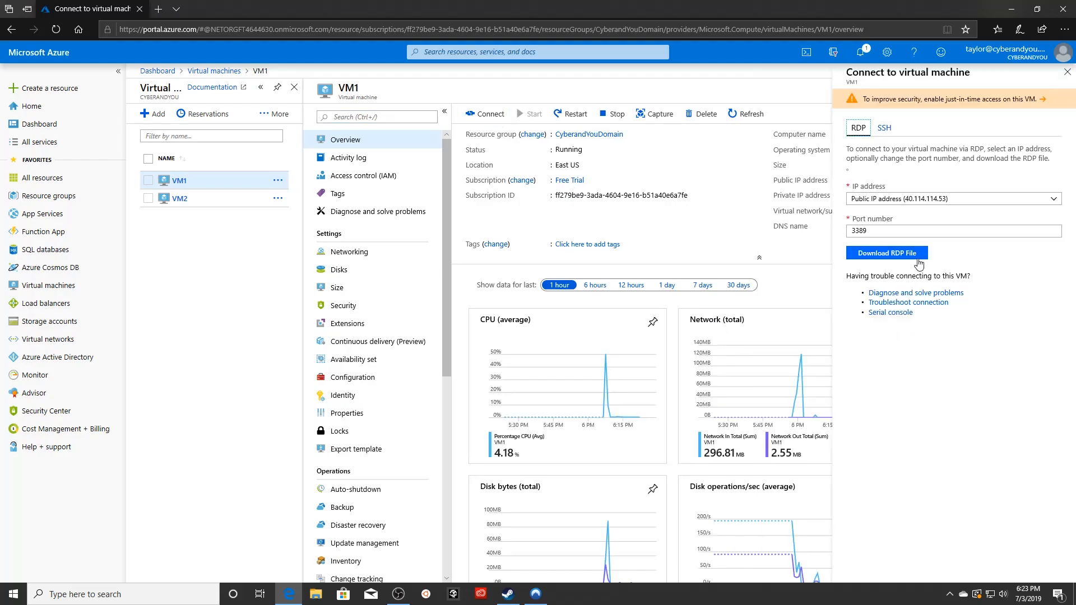
mouse_move(886, 253)
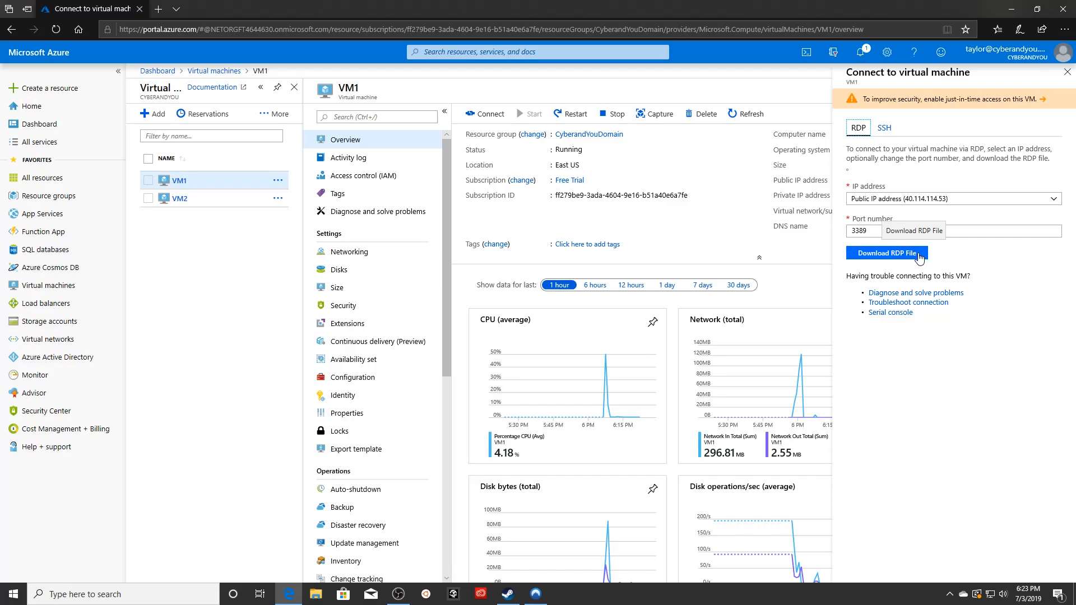
left_click(886, 252)
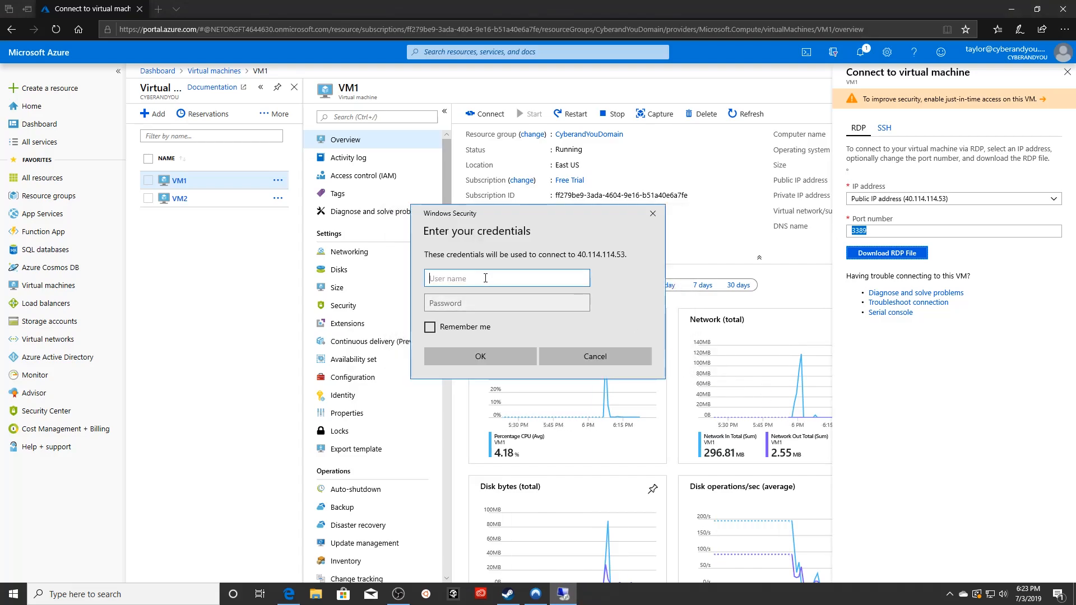
type("cyberand")
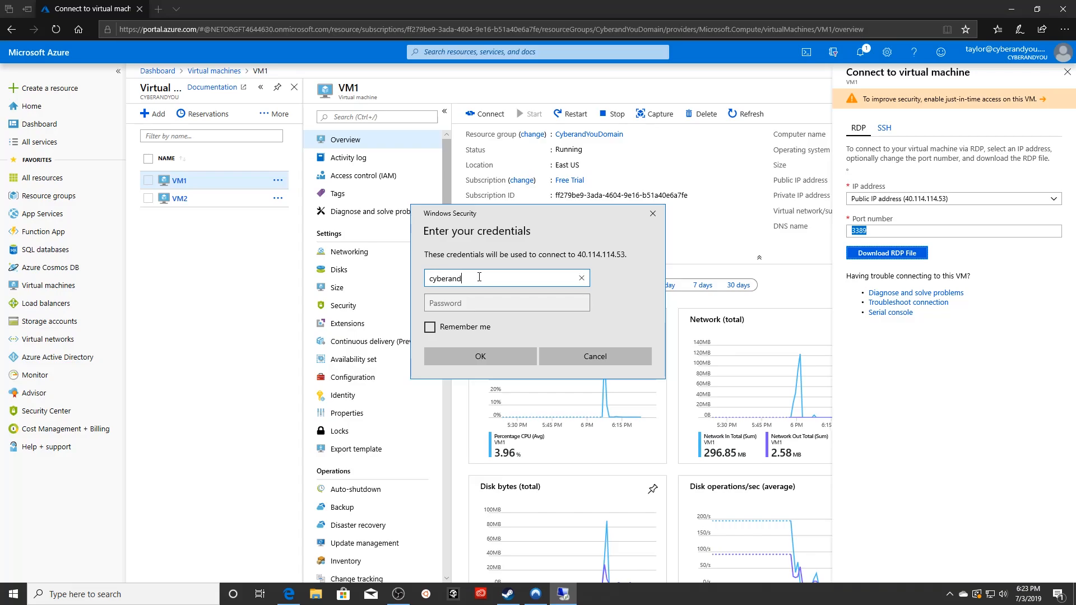
left_click(480, 356)
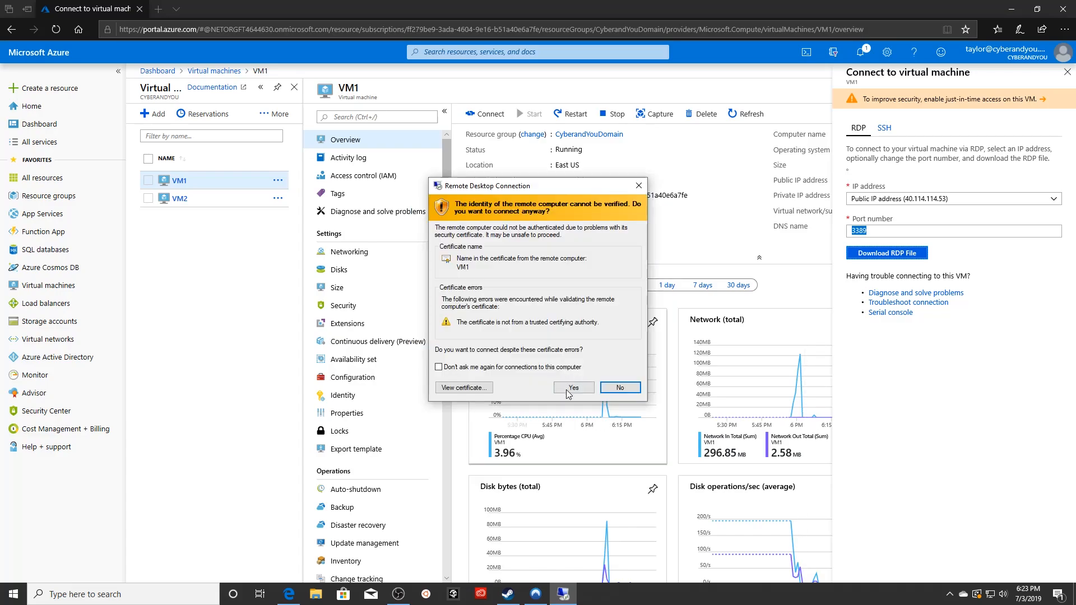
left_click(572, 387)
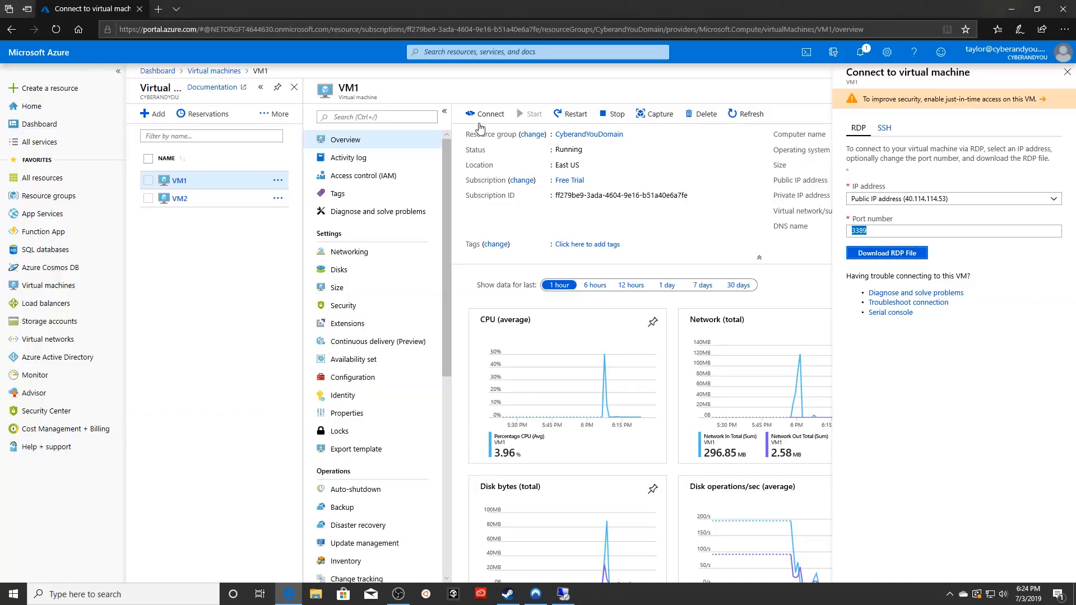
Show the CyberandYouDomain and NetworkWatcherRG resource groups
left_click(48, 195)
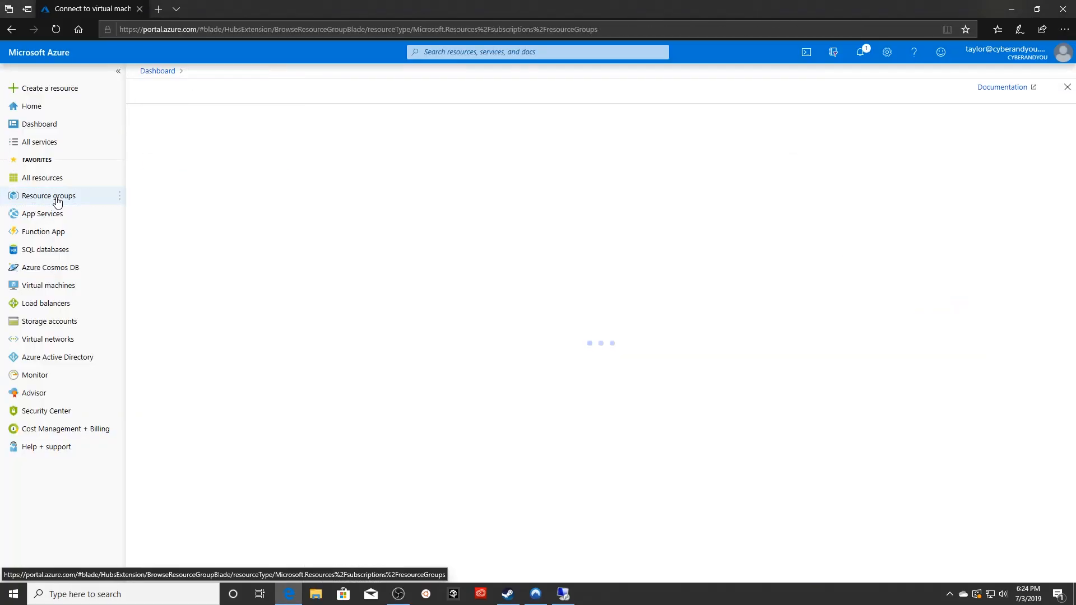
left_click(48, 196)
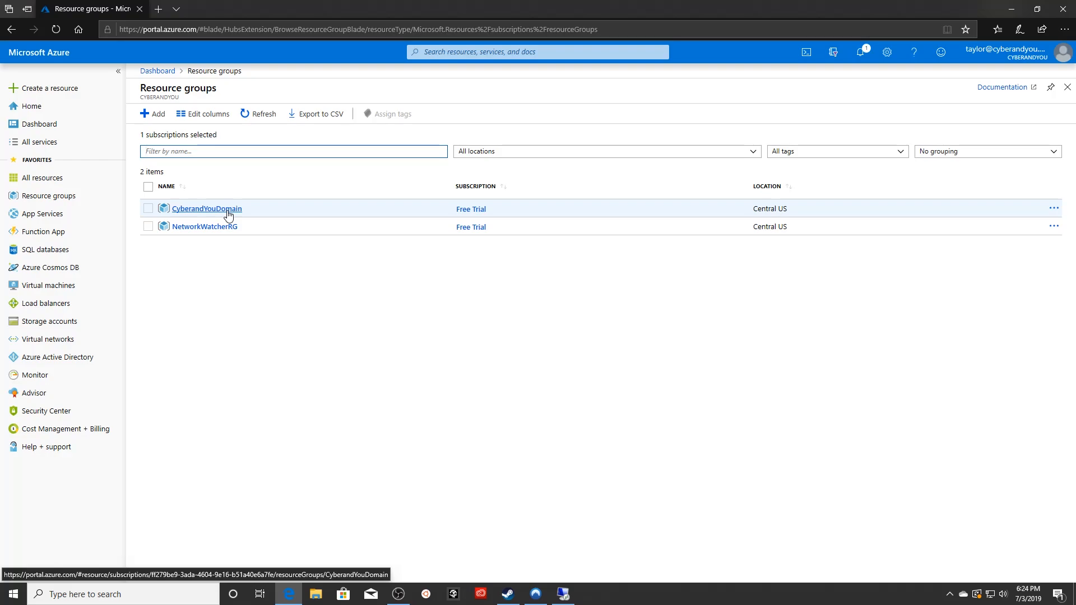
mouse_move(222, 215)
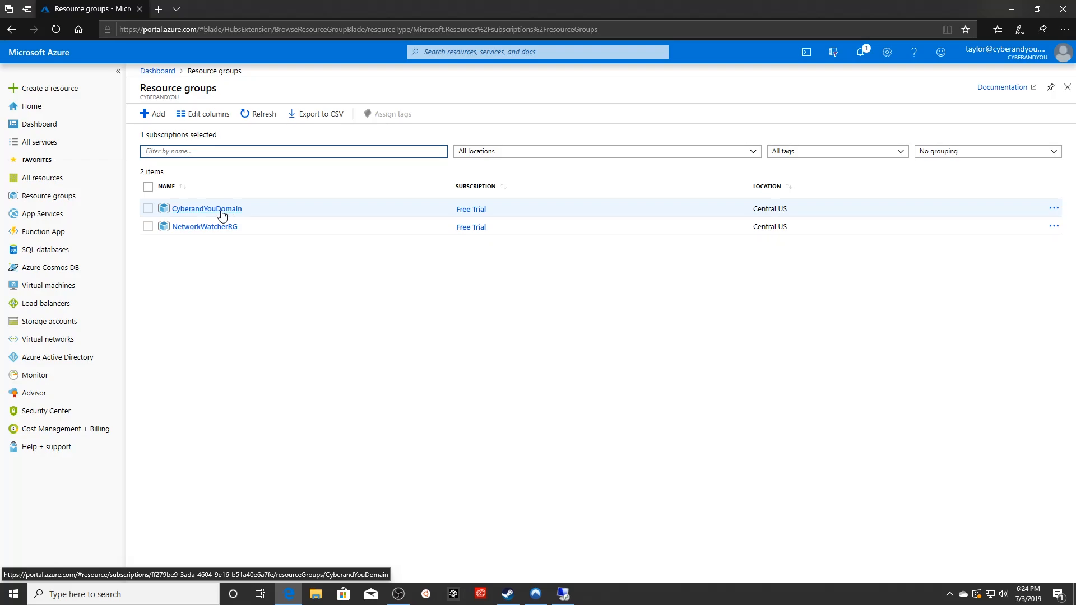
mouse_move(33, 393)
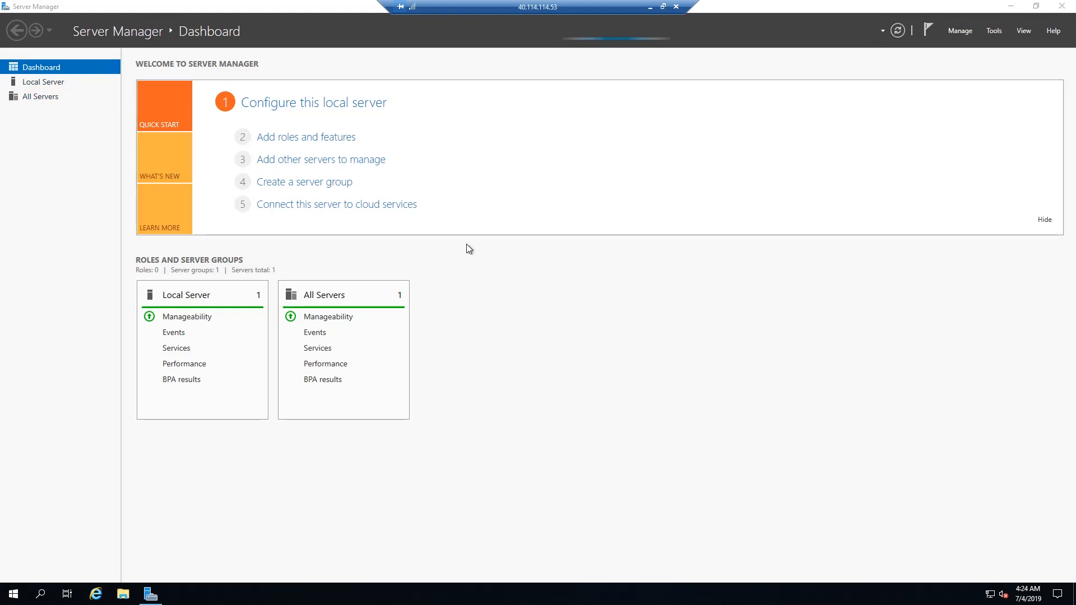
mouse_move(635, 339)
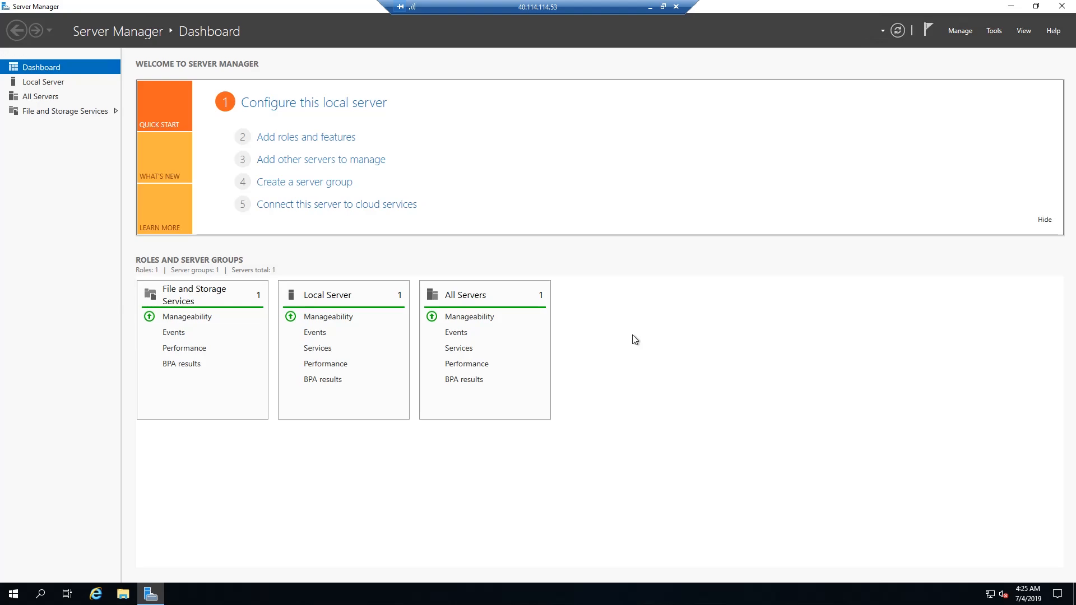
Start Add Roles and Features with role-based installation targeting VM1
left_click(306, 136)
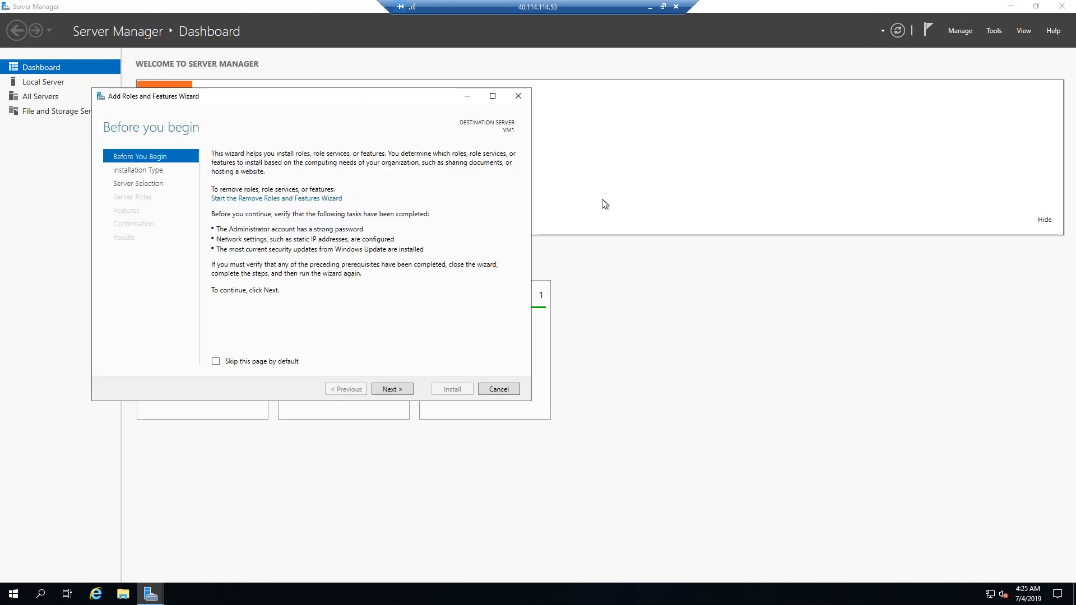
mouse_move(282, 98)
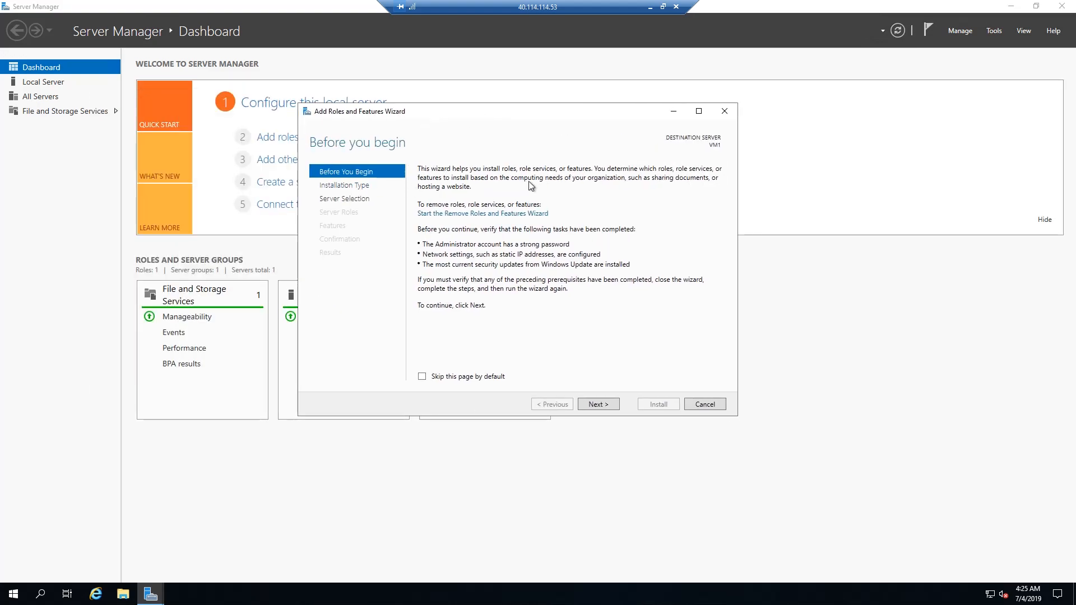
mouse_move(472, 180)
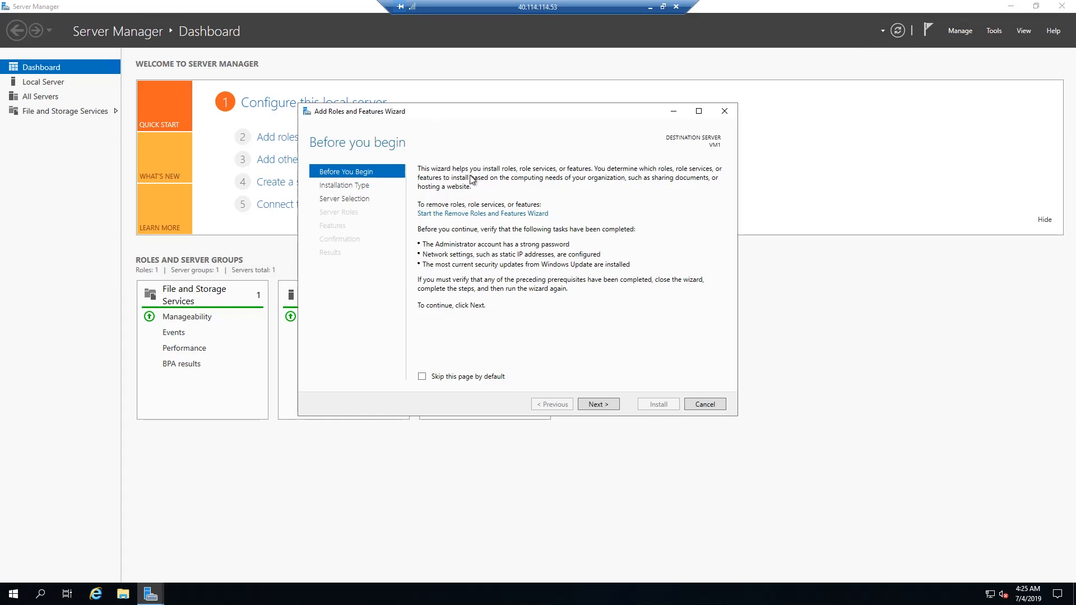
left_click(596, 404)
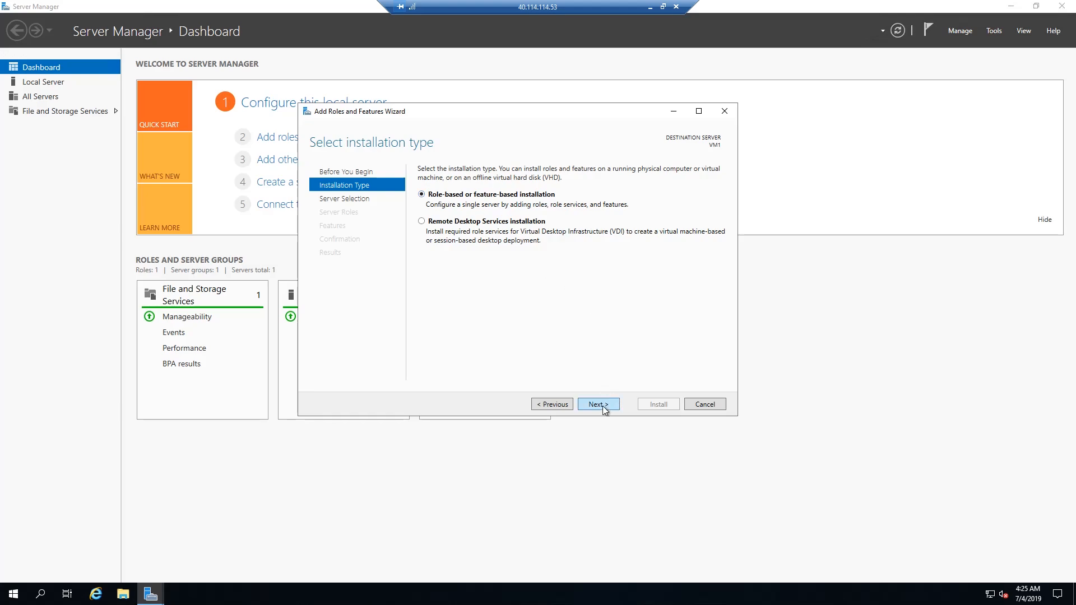
left_click(596, 403)
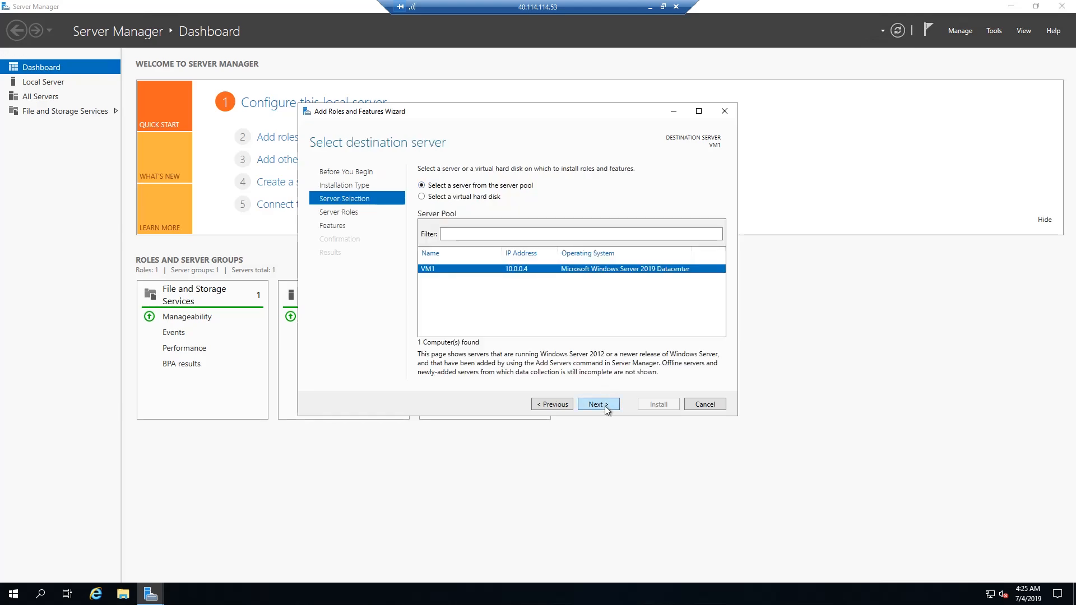
mouse_move(558, 314)
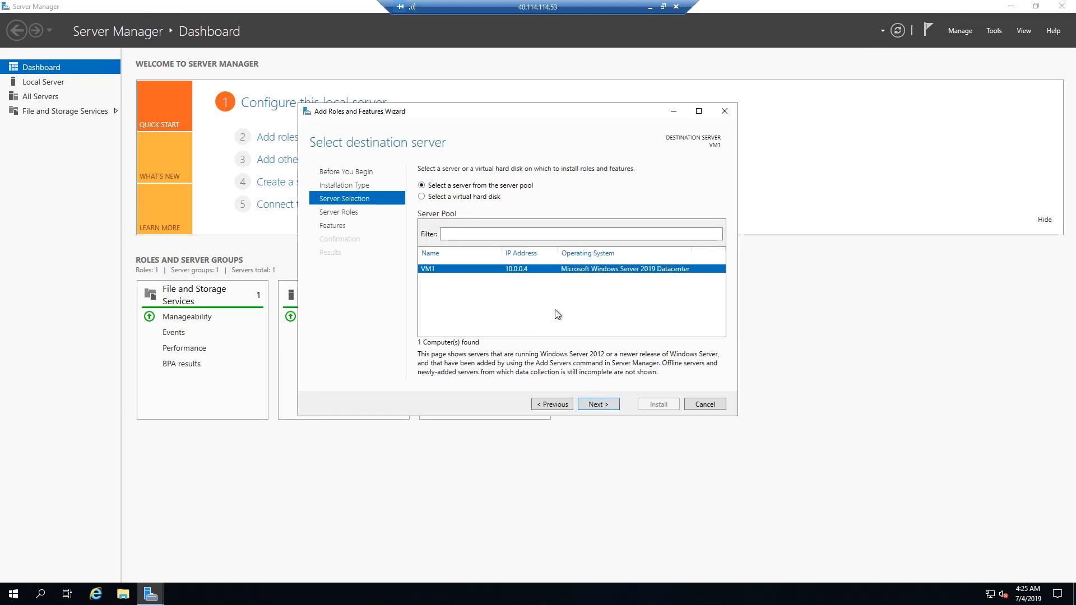
left_click(596, 404)
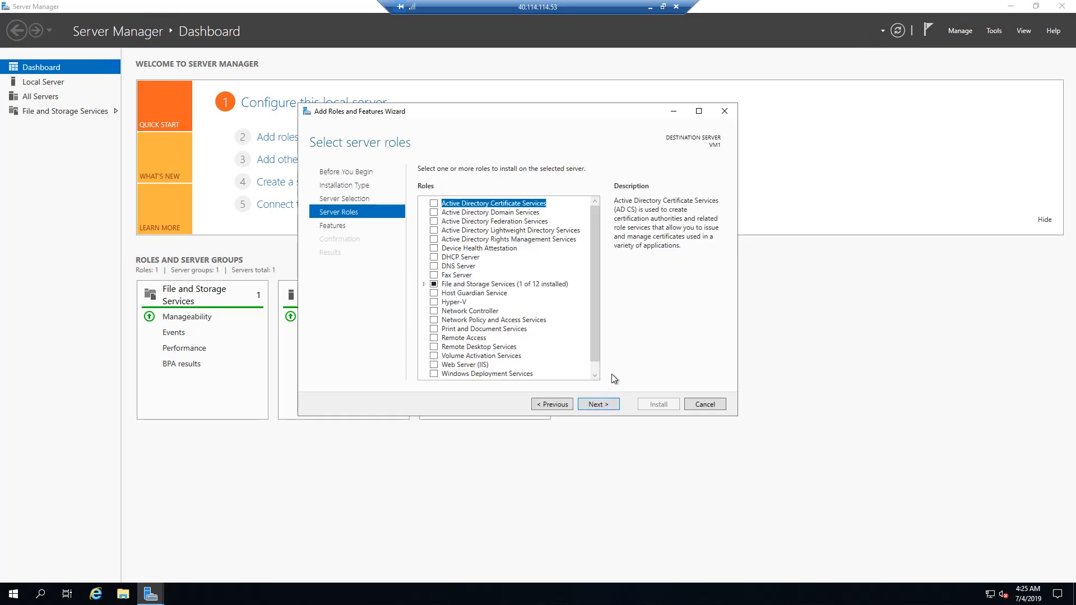
Select Active Directory Domain Services with its management features and advance to Confirmation
left_click(490, 212)
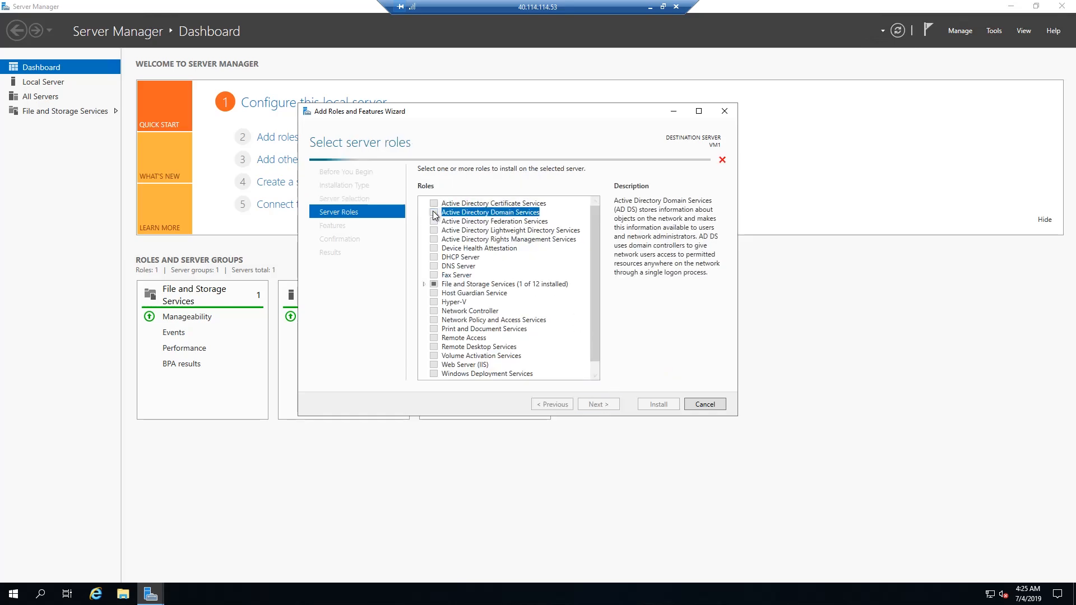
left_click(434, 211)
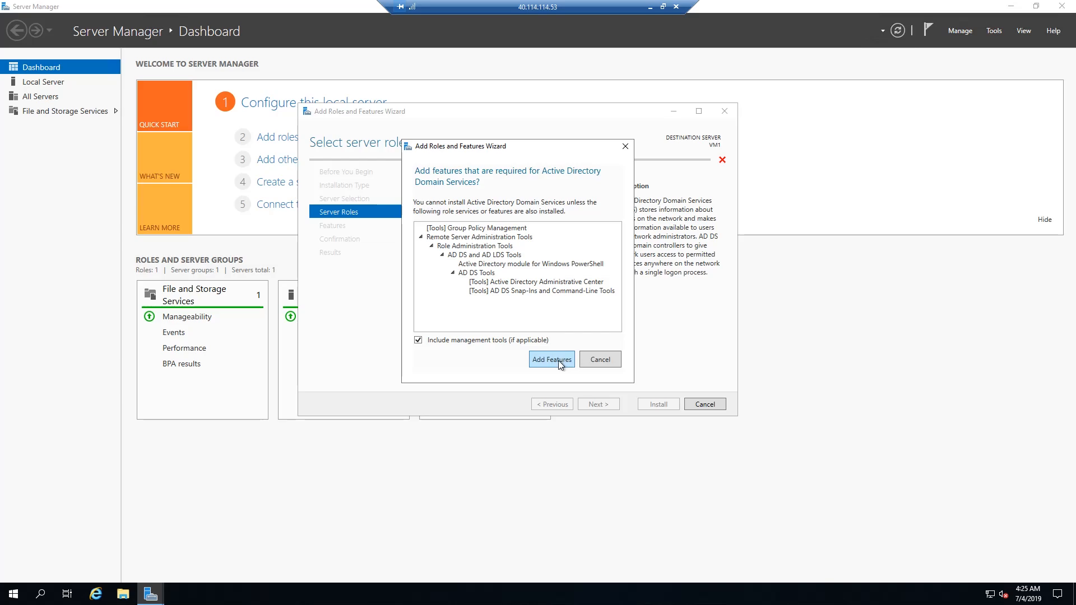
left_click(551, 359)
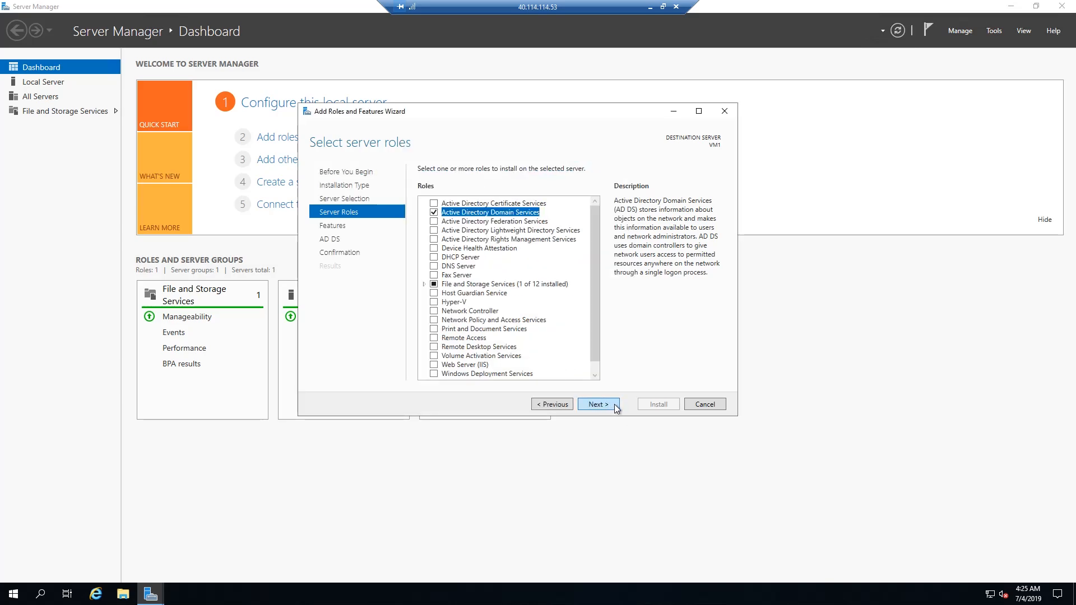
left_click(596, 404)
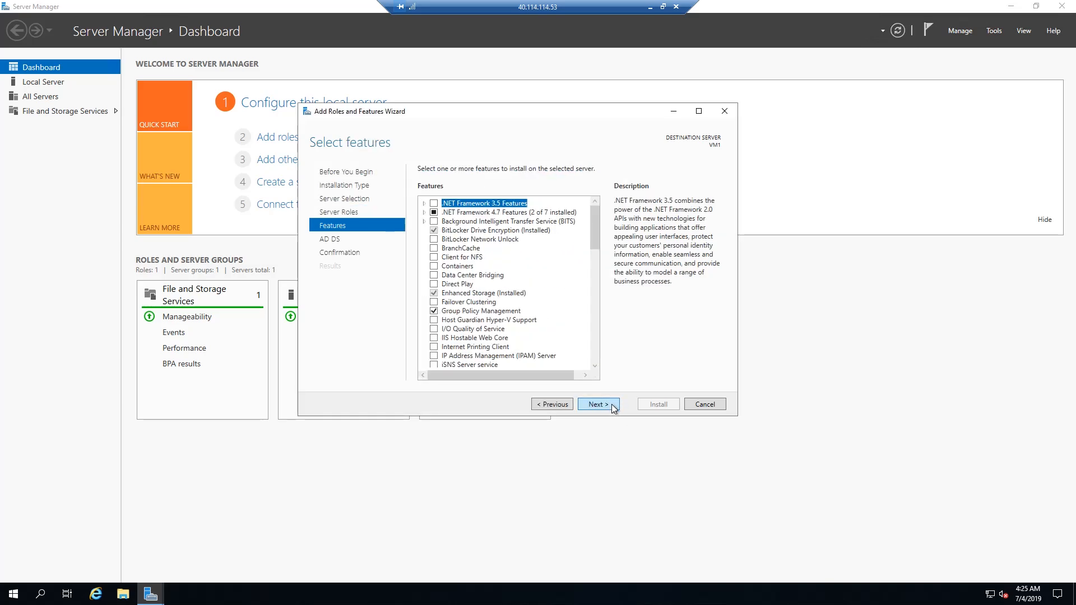
left_click(596, 404)
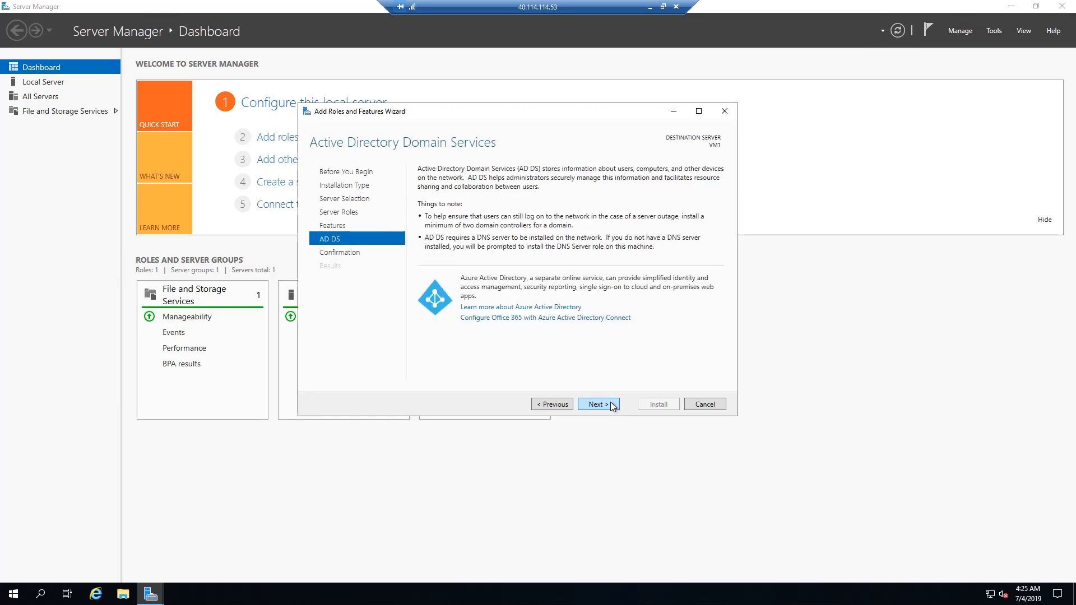
left_click(596, 403)
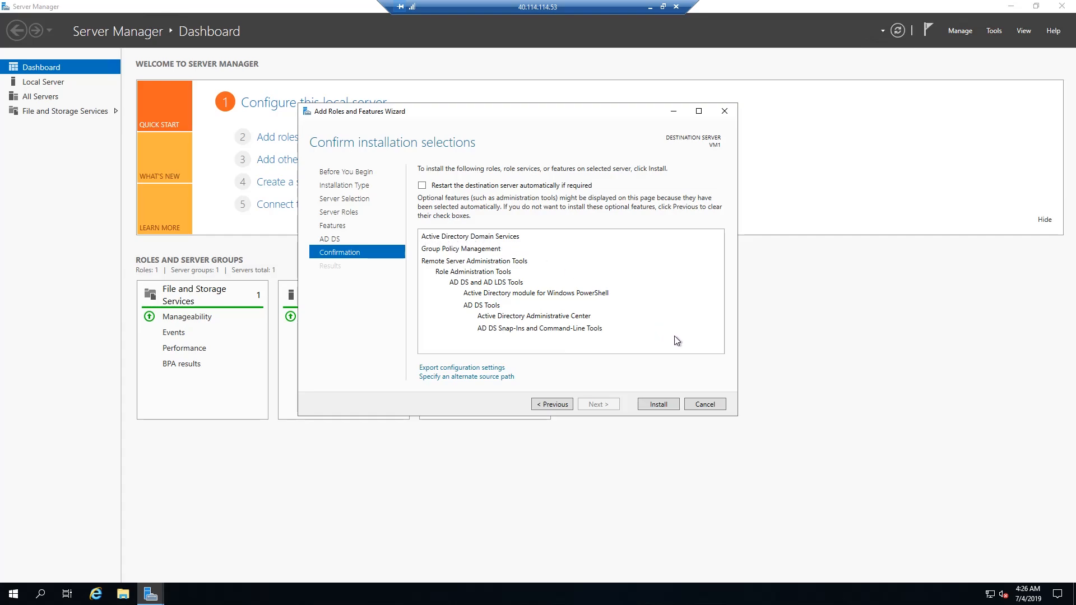
Install the AD DS role on VM1 and wait for it to succeed
left_click(657, 404)
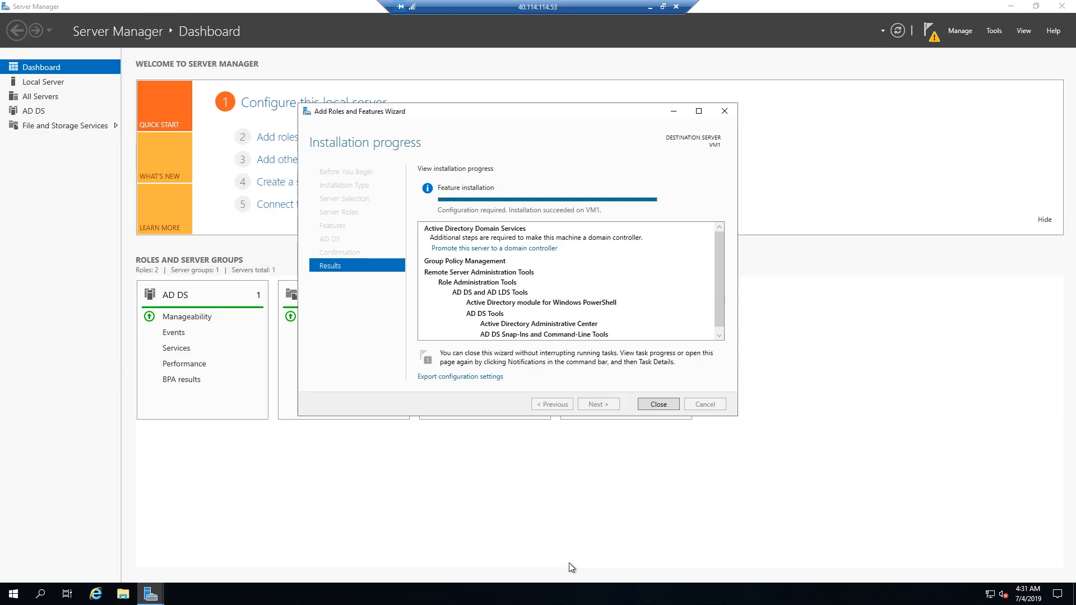
mouse_move(611, 463)
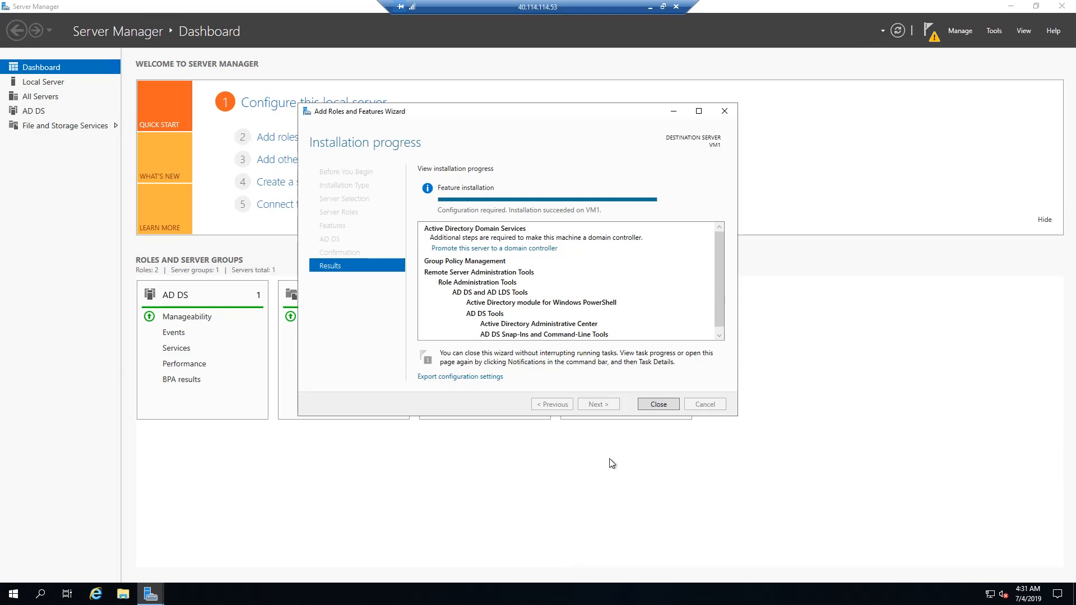
mouse_move(642, 433)
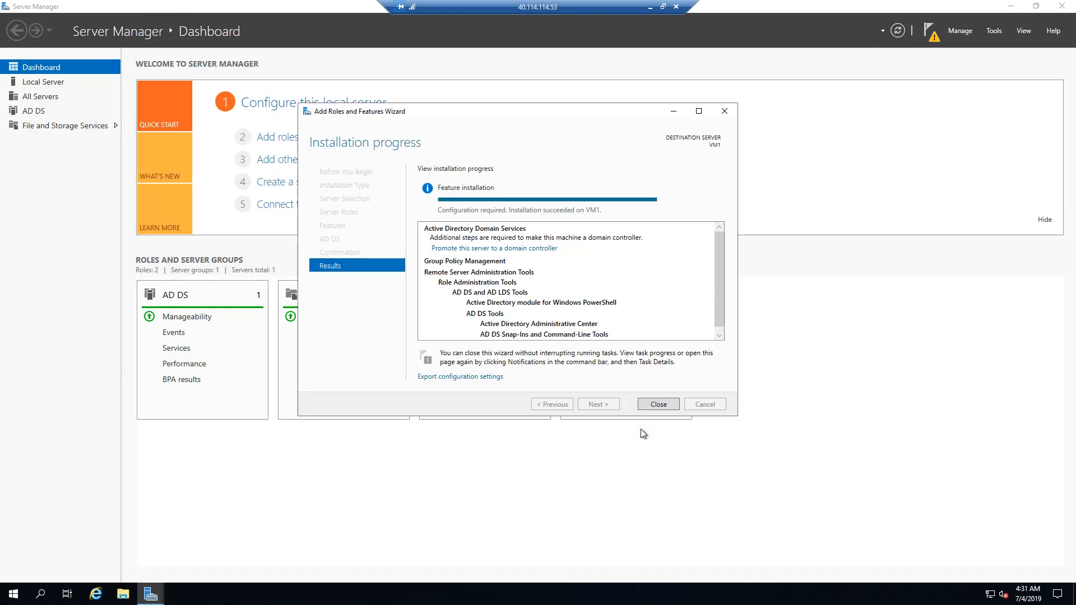
mouse_move(656, 403)
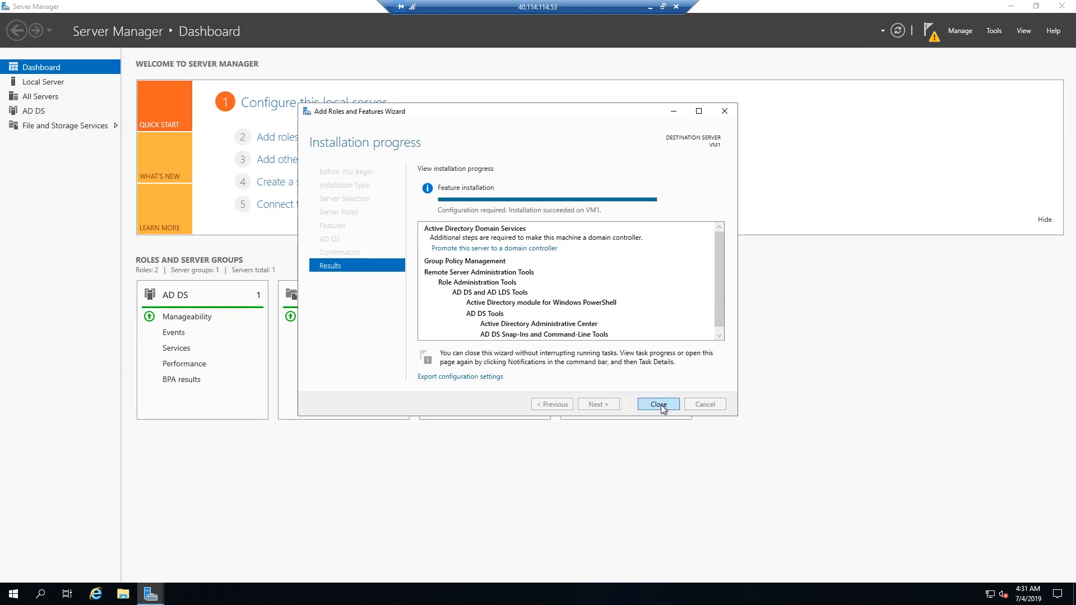
Close the installation wizard and view the AD DS post-deployment configuration notice
left_click(657, 404)
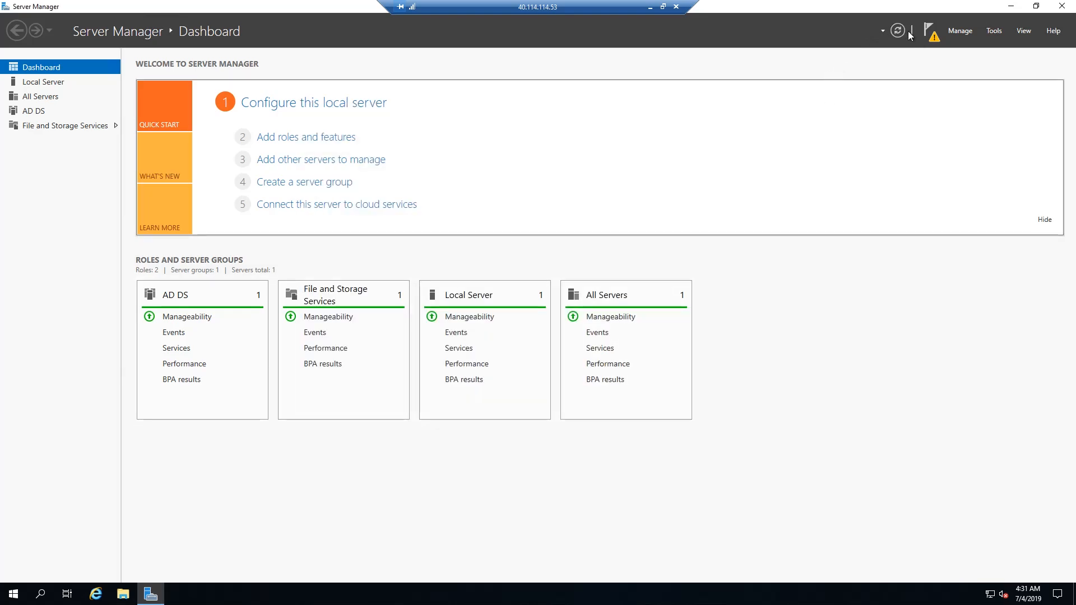
mouse_move(934, 38)
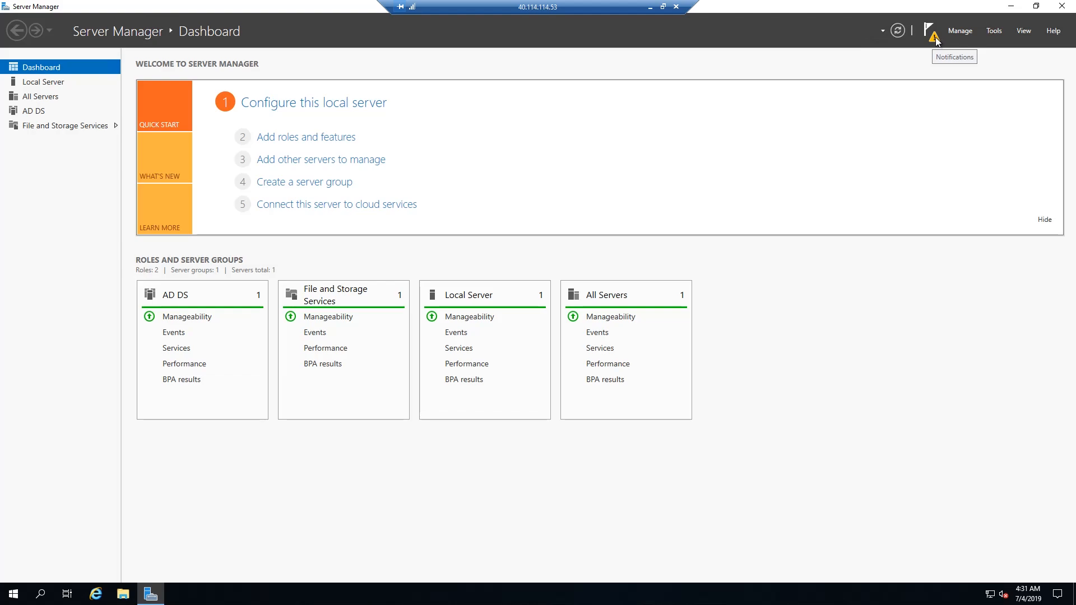
left_click(933, 30)
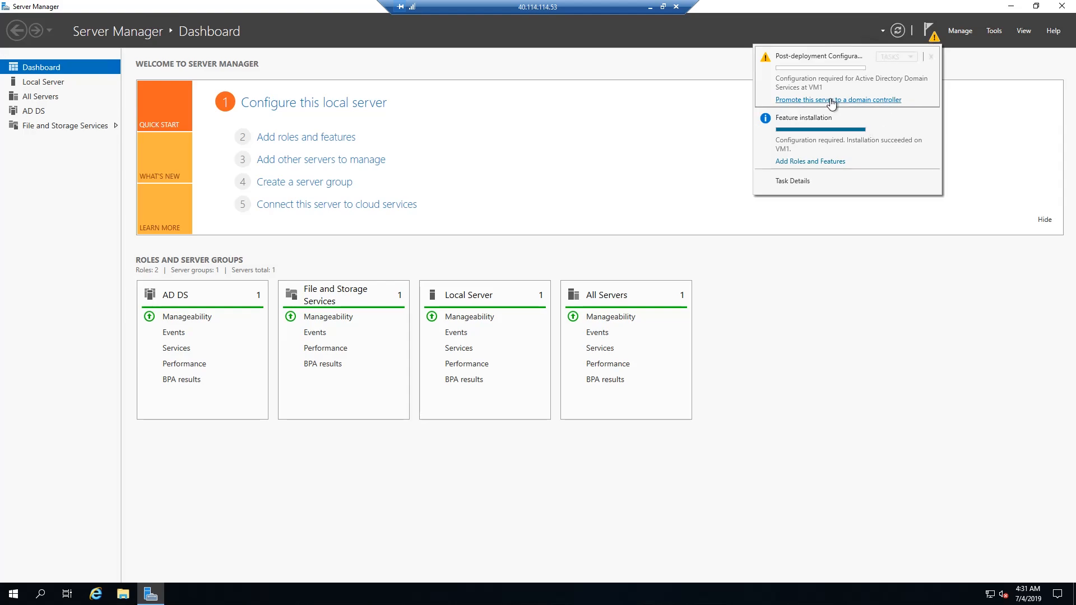
Start promotion, choosing Add a new forest with root domain cyberandyou.com
left_click(837, 100)
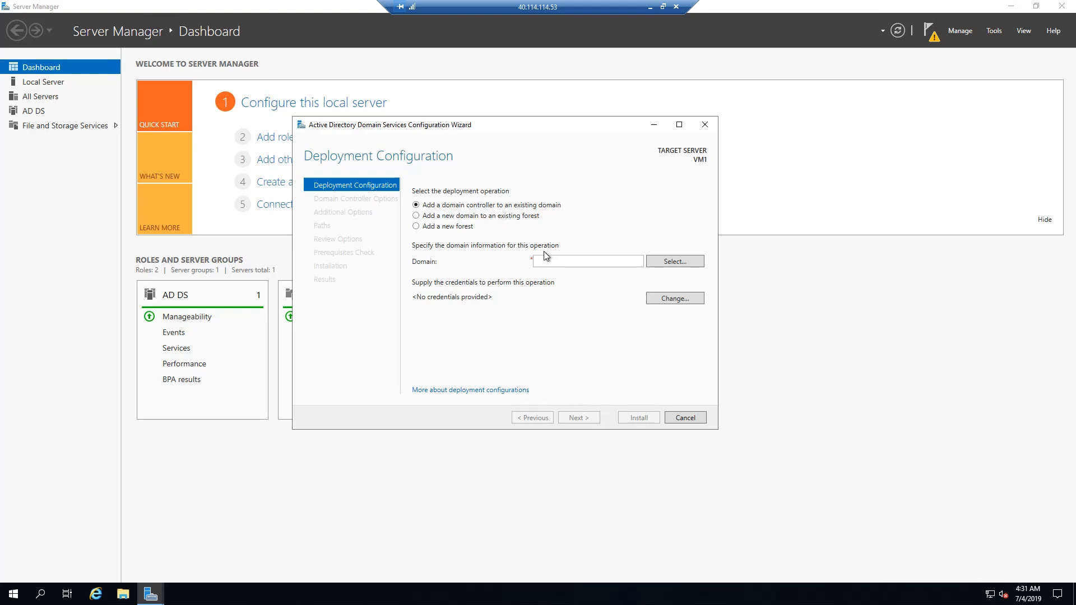
mouse_move(461, 209)
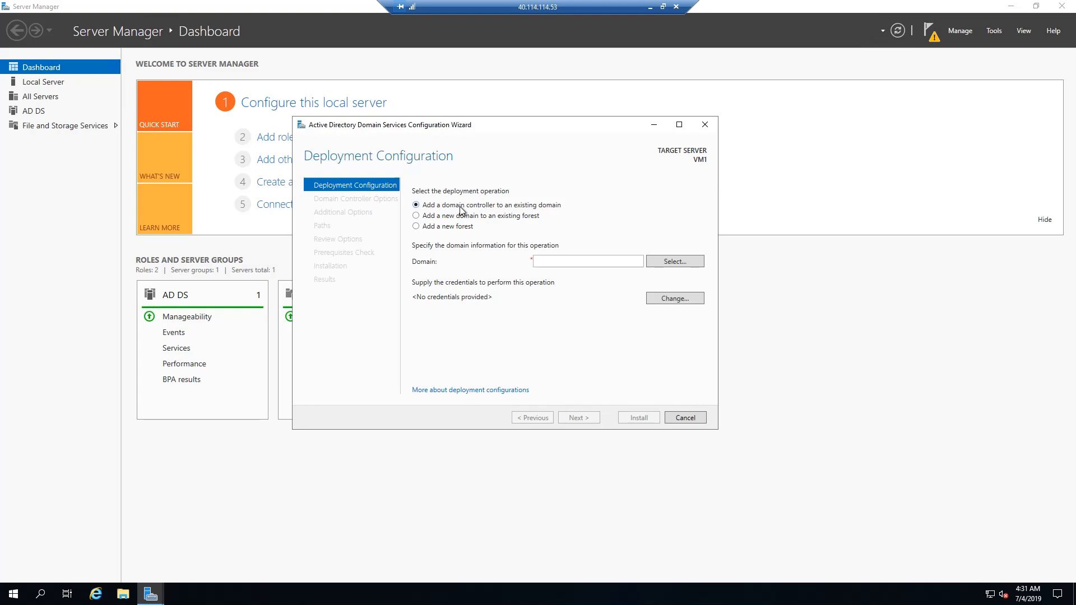
mouse_move(447, 233)
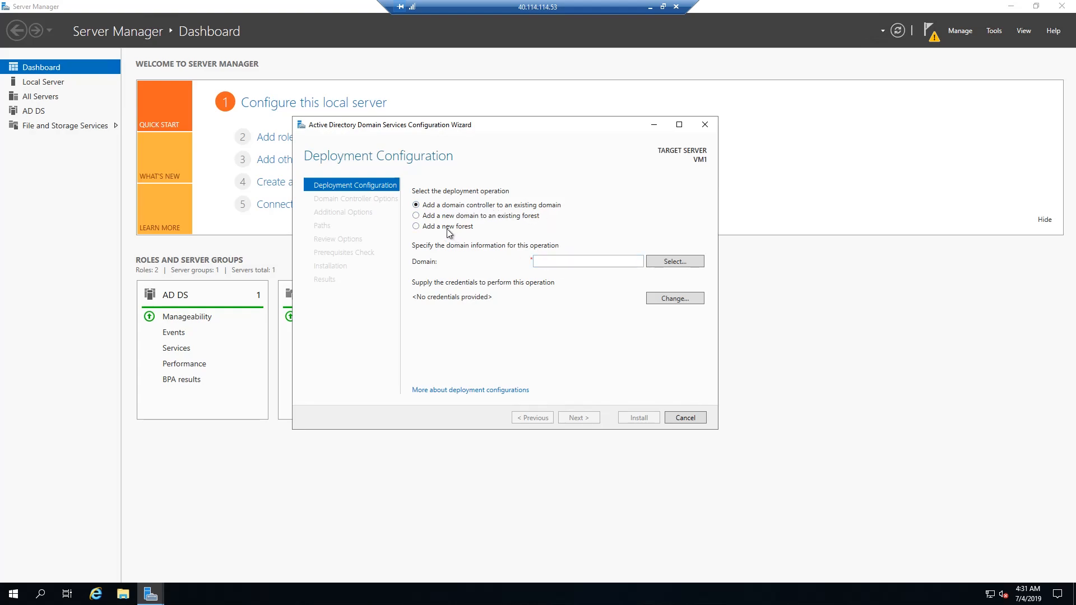
left_click(416, 226)
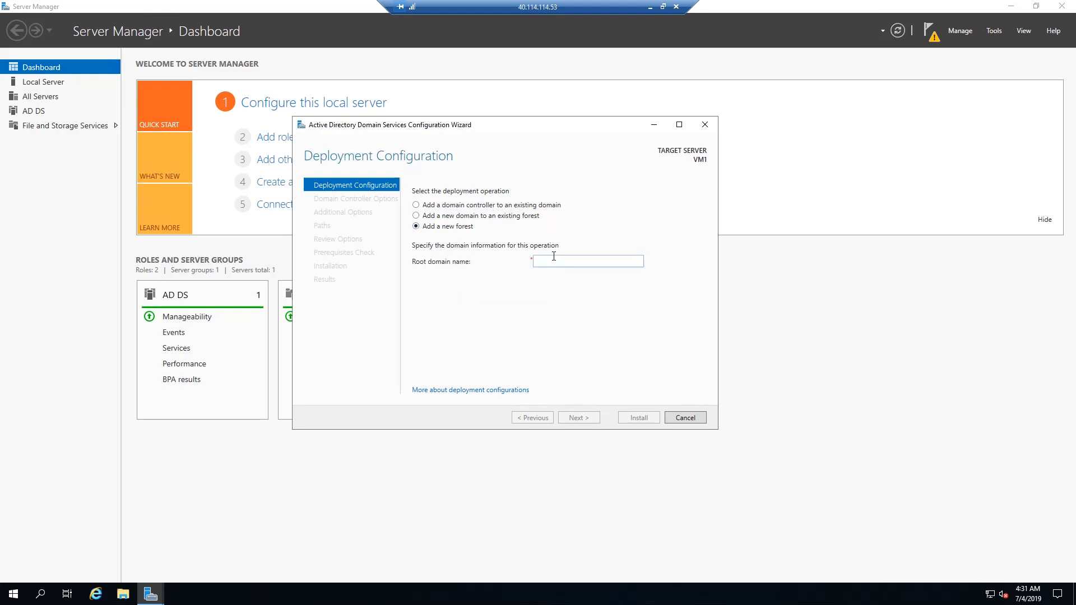
type("cyber")
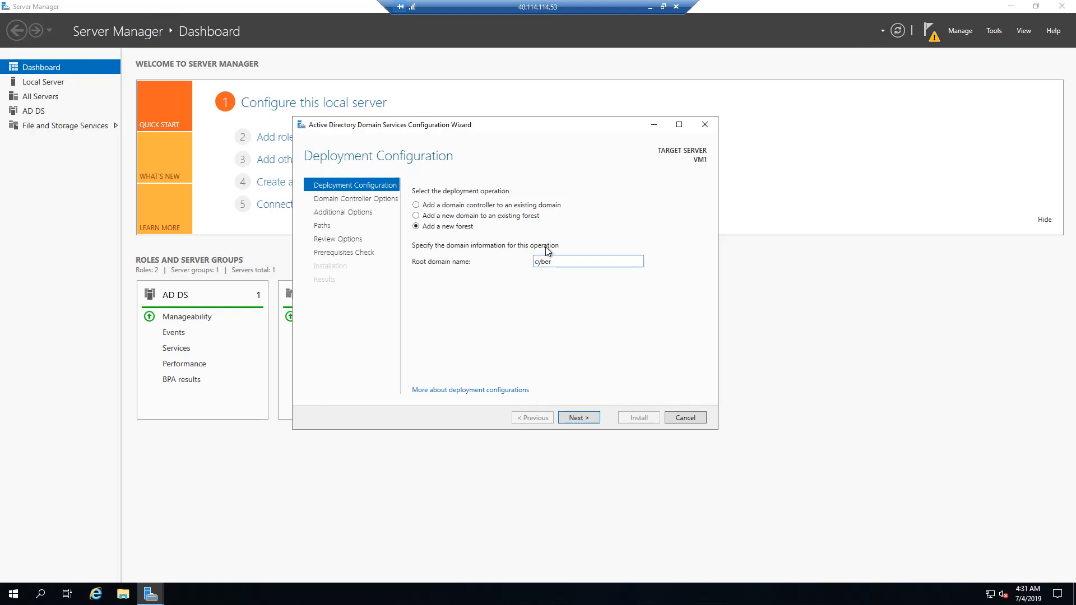
type("ar")
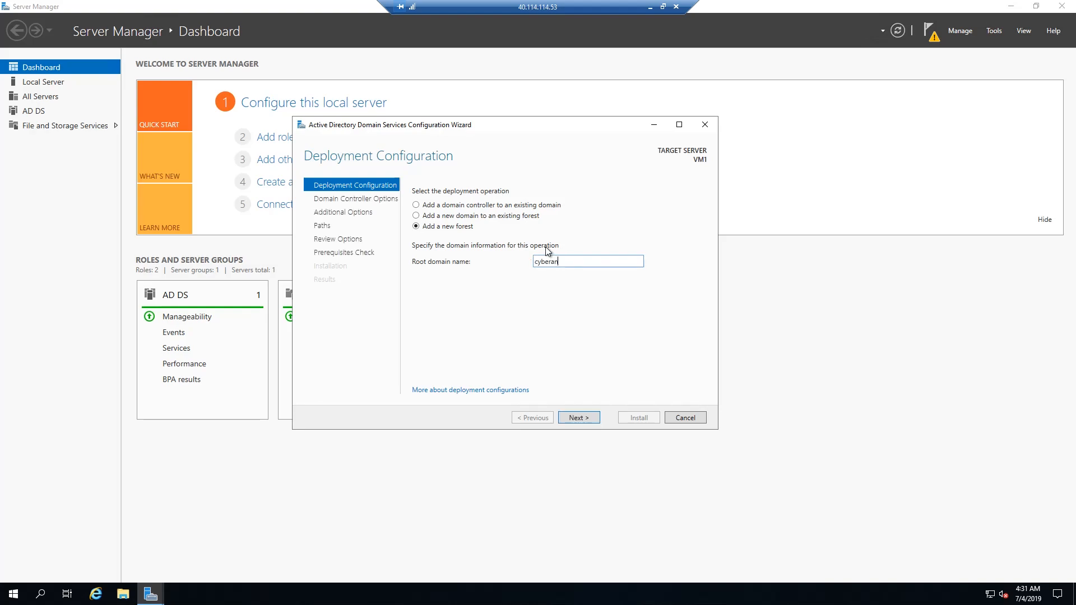
type("ndyou.com")
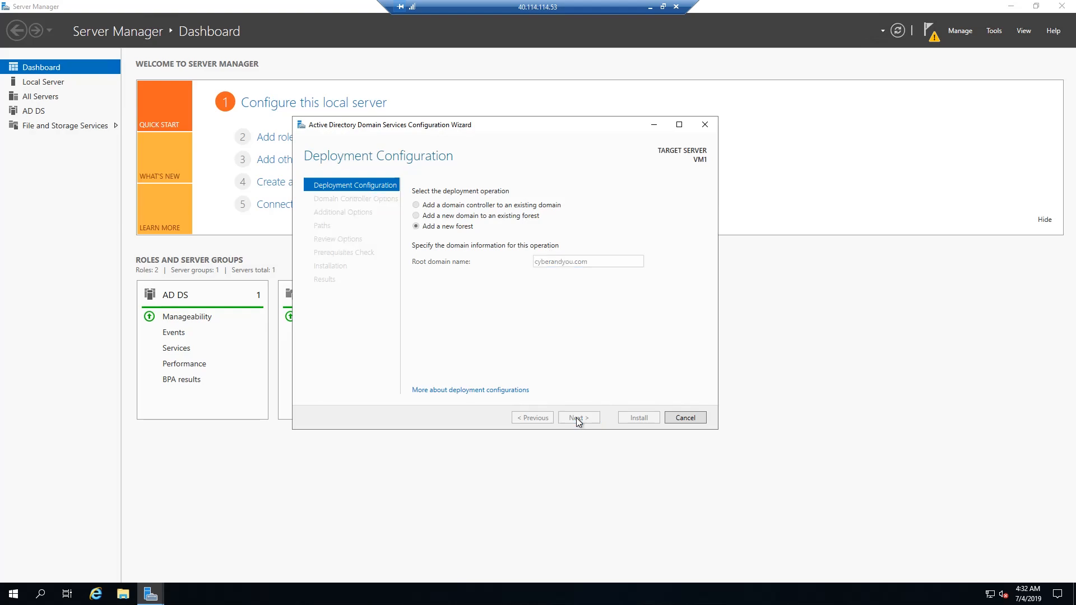
Confirm the root domain, enter the DSRM password, and skip DNS delegation
left_click(579, 417)
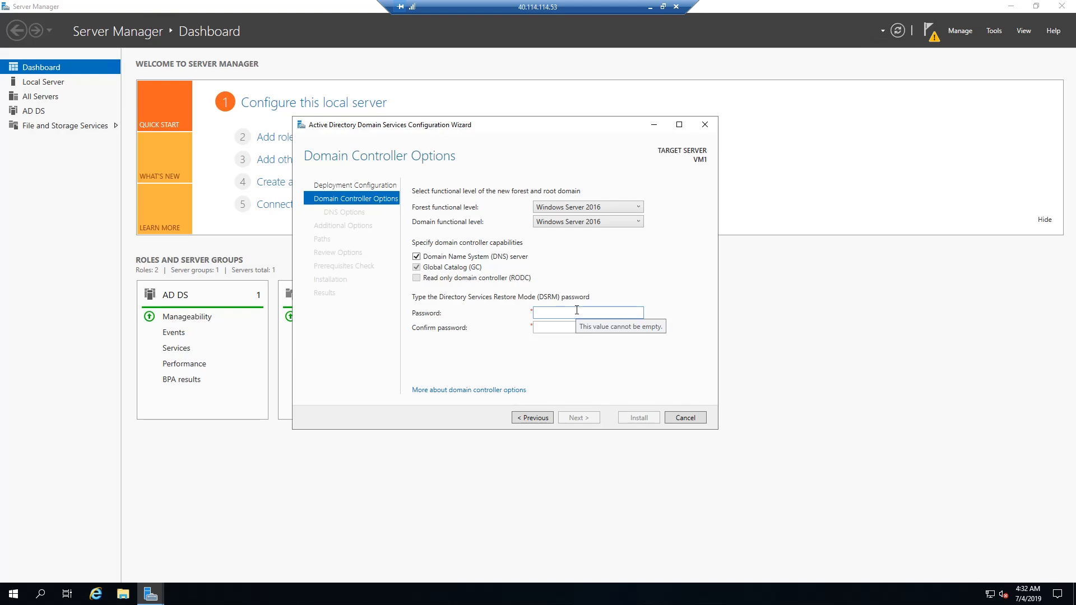
left_click(577, 417)
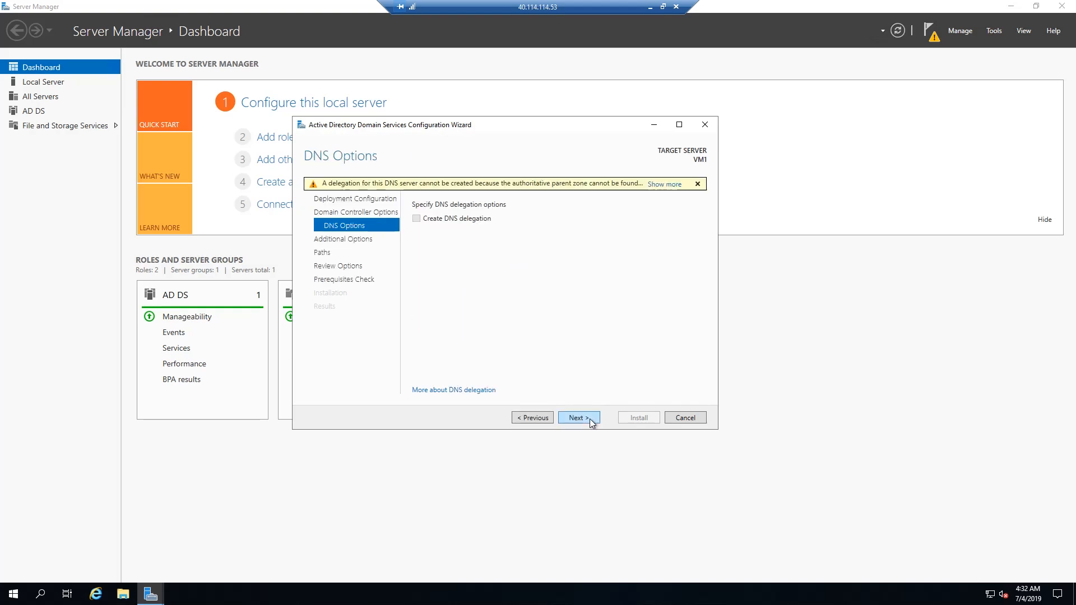
left_click(578, 416)
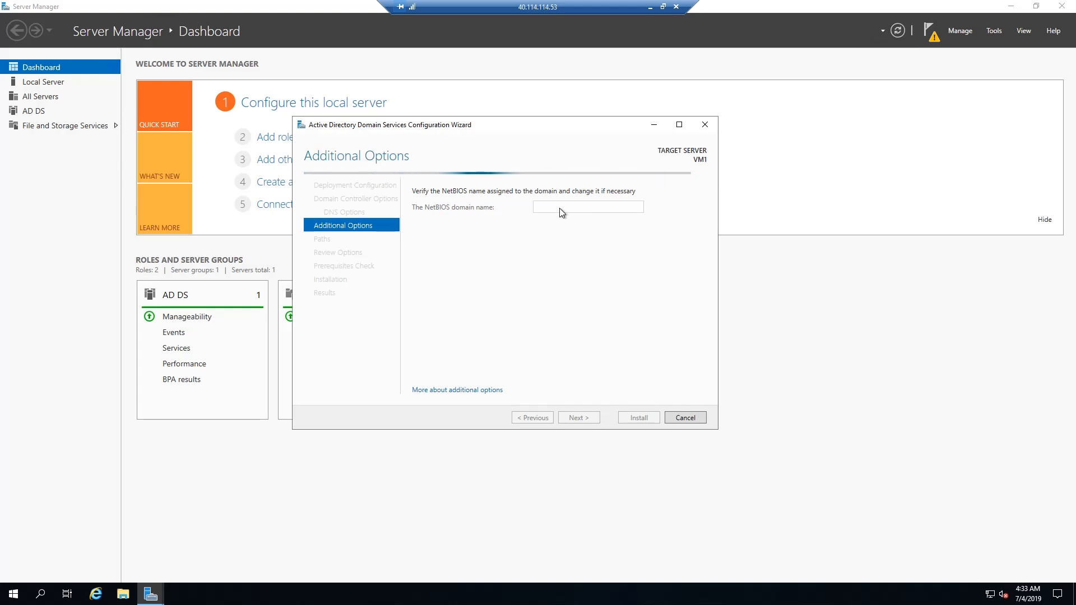
Shorten the NetBIOS domain name to CYBER and advance to the Paths page
type("CYBERANDYOU")
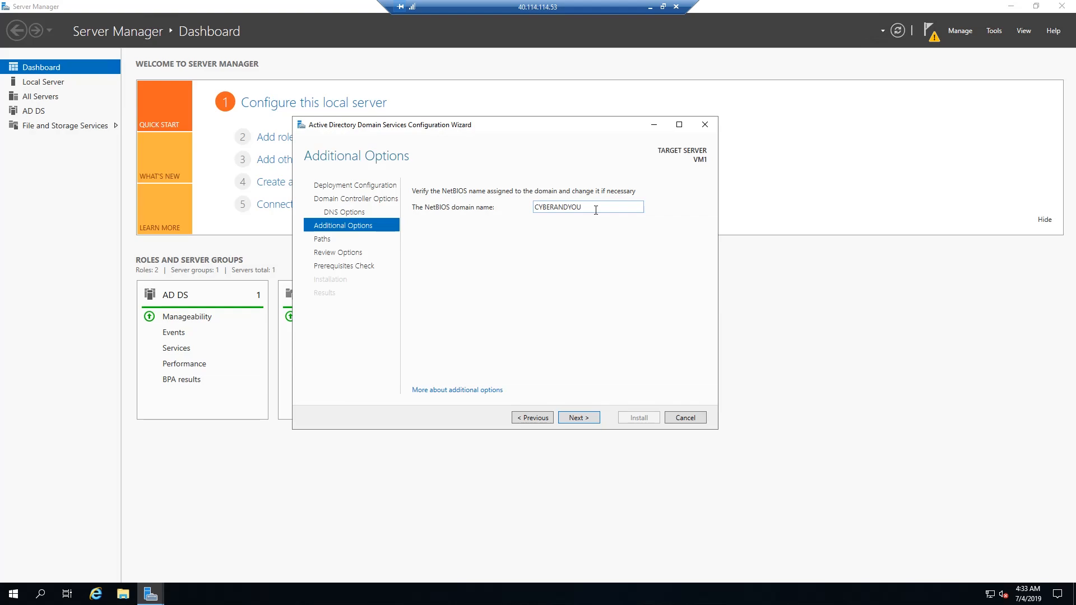
double_click(557, 207)
type("CYBER")
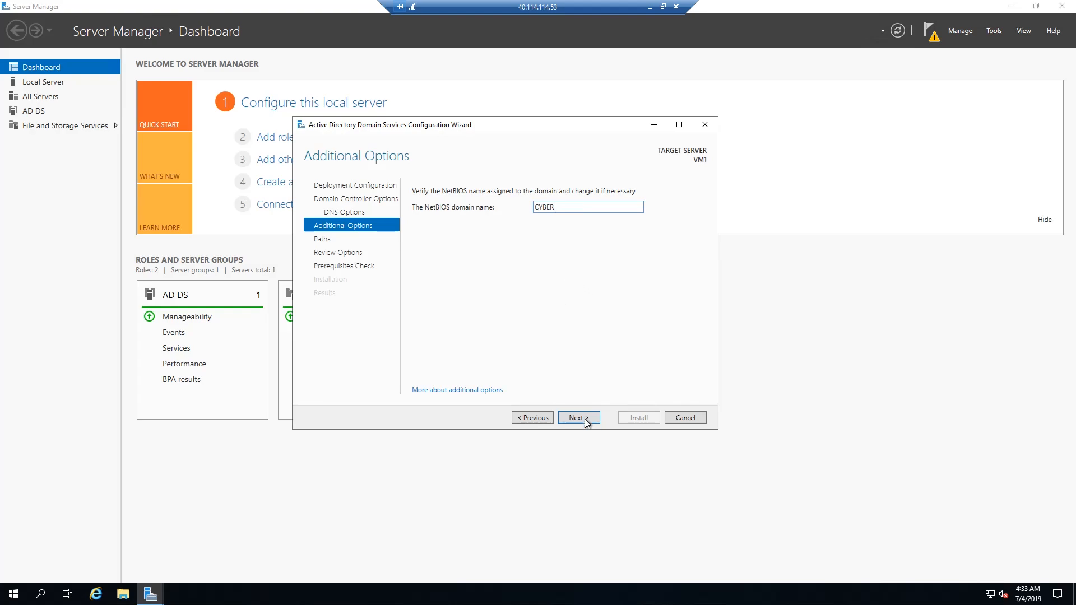
left_click(577, 417)
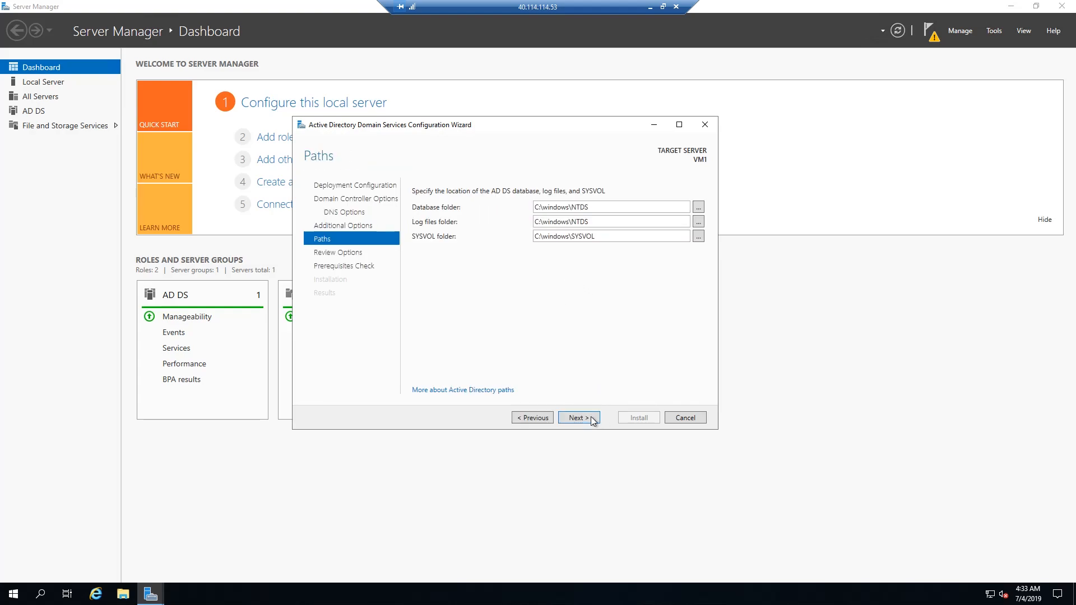
mouse_move(620, 218)
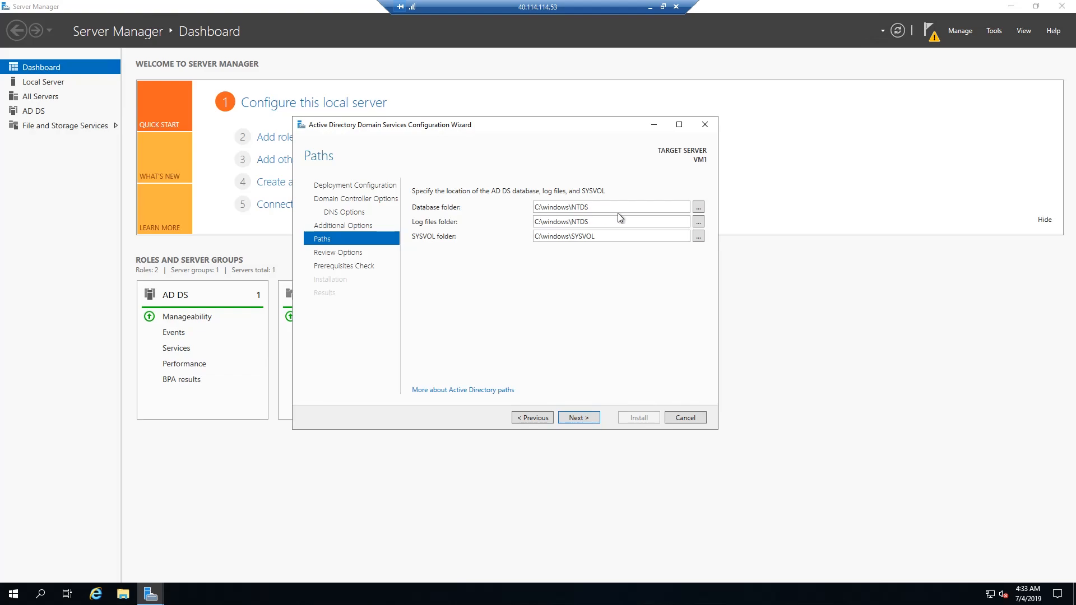
mouse_move(614, 290)
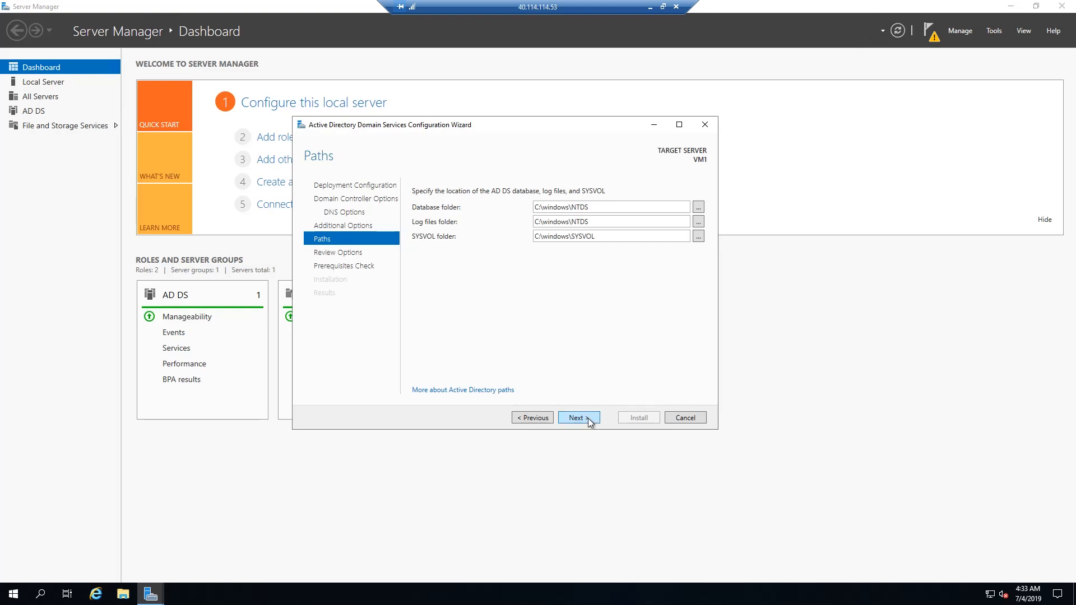
Keep the default AD DS paths, review options, pass prerequisites, and install
left_click(578, 418)
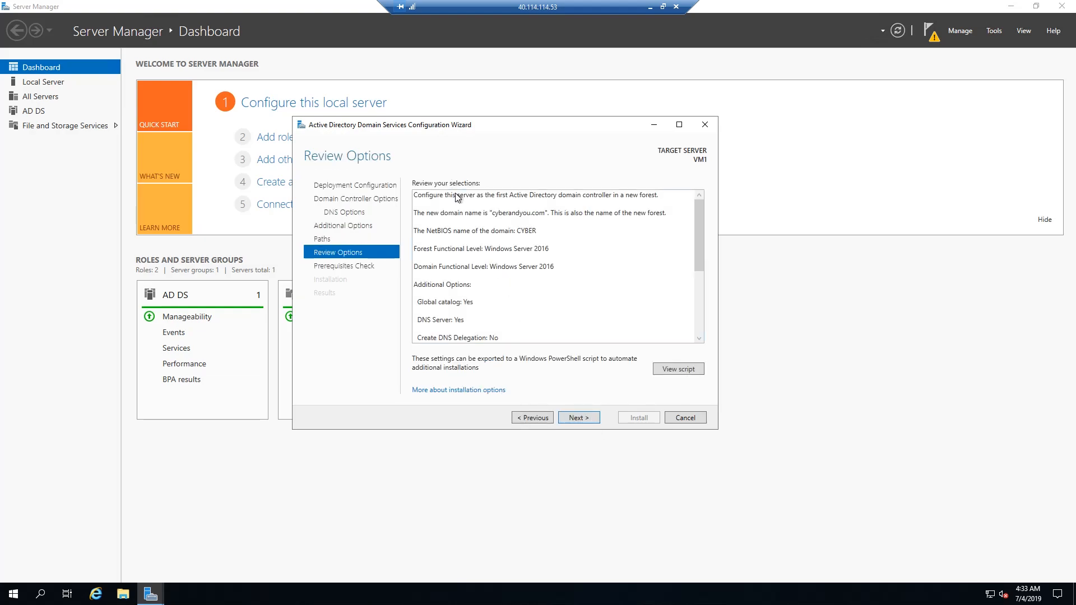
scroll("down", 3)
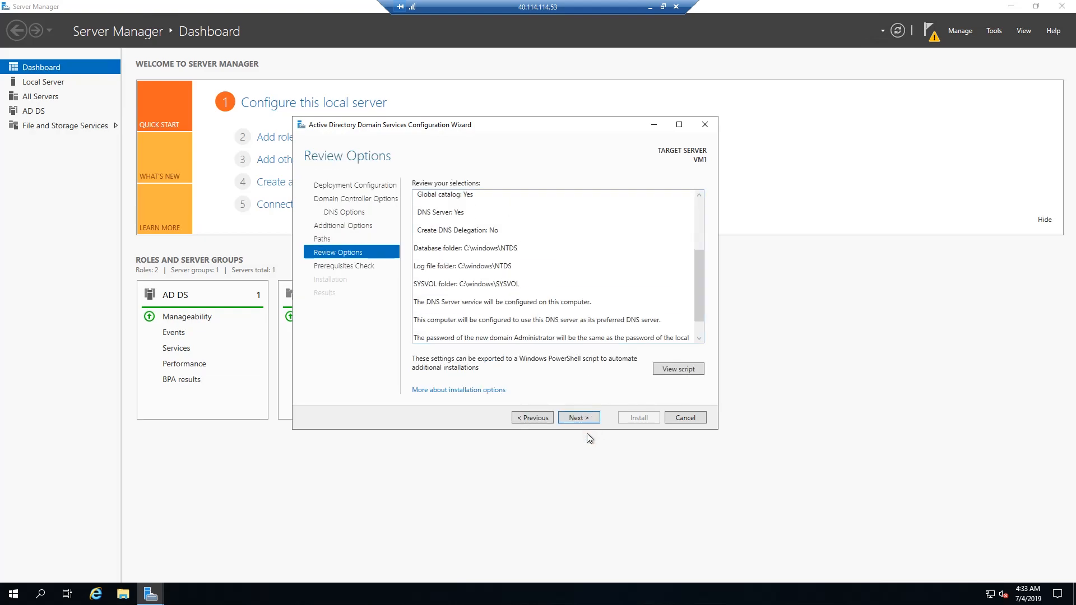
left_click(577, 417)
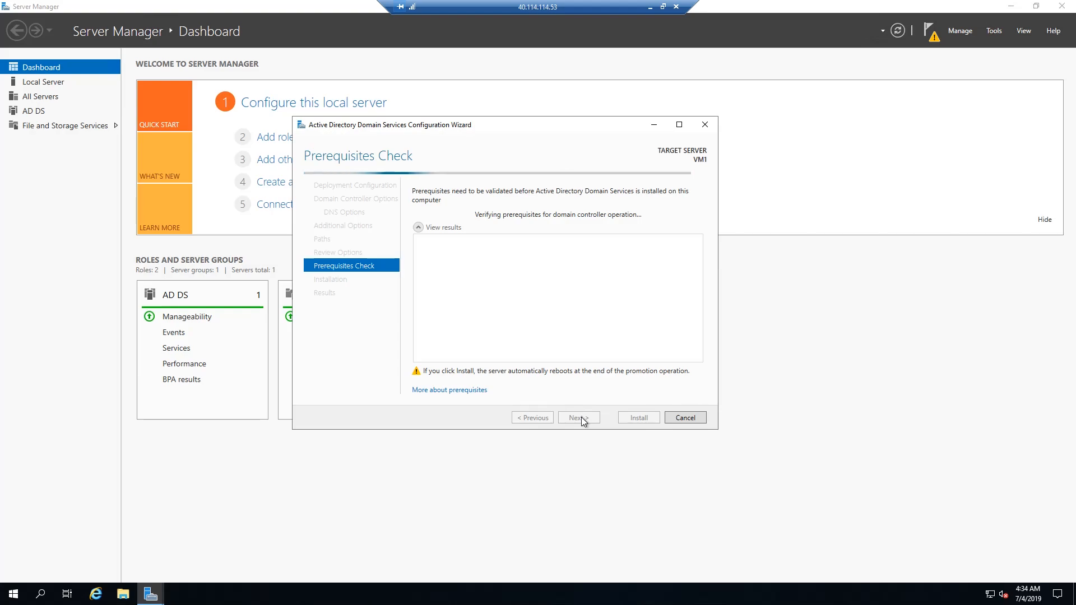
left_click(637, 417)
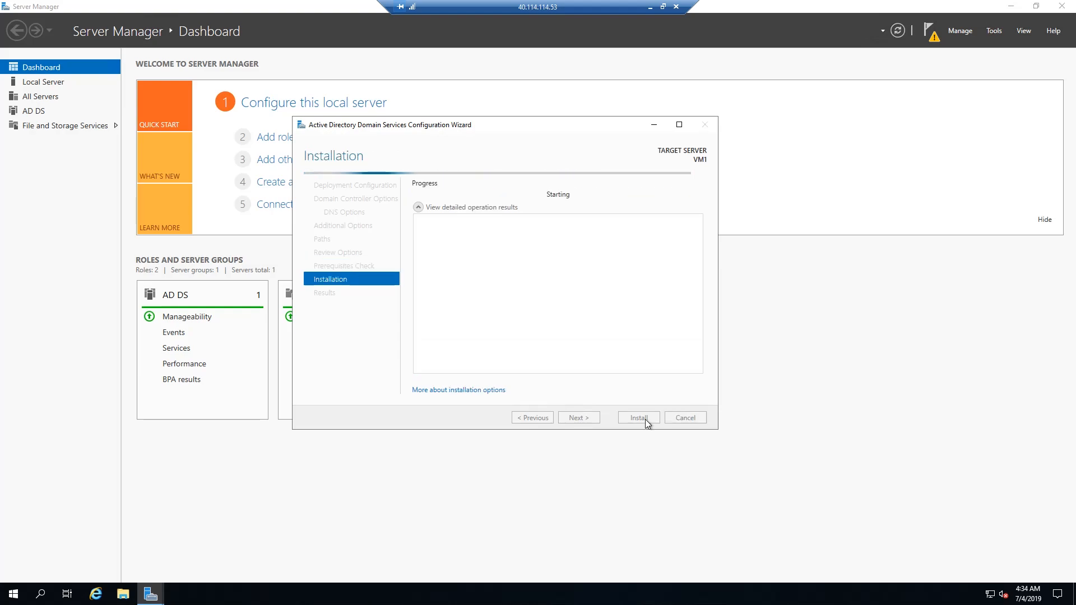
left_click(638, 418)
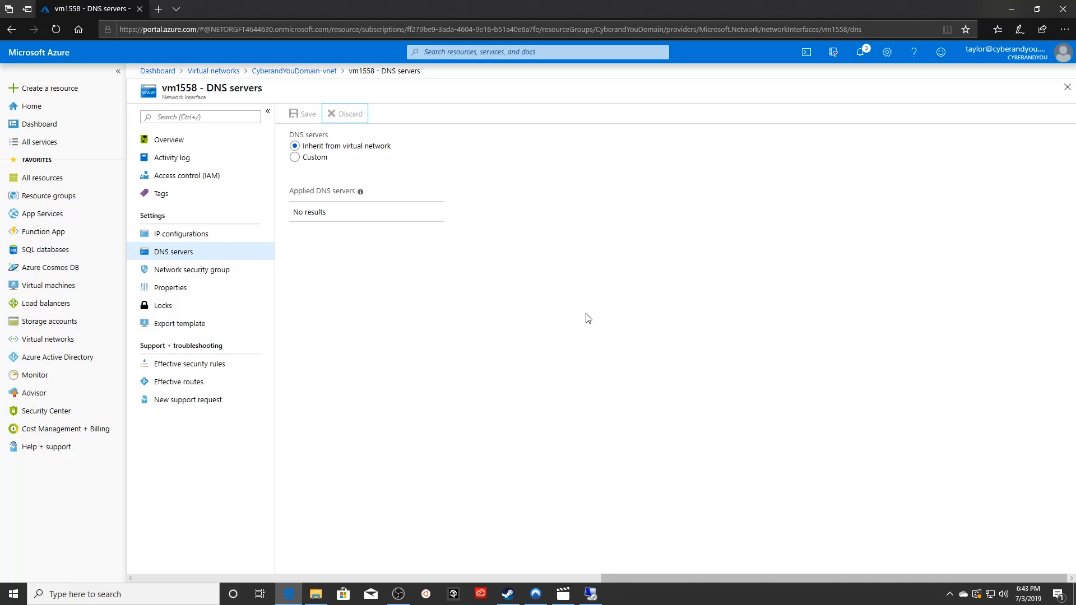
mouse_move(500, 281)
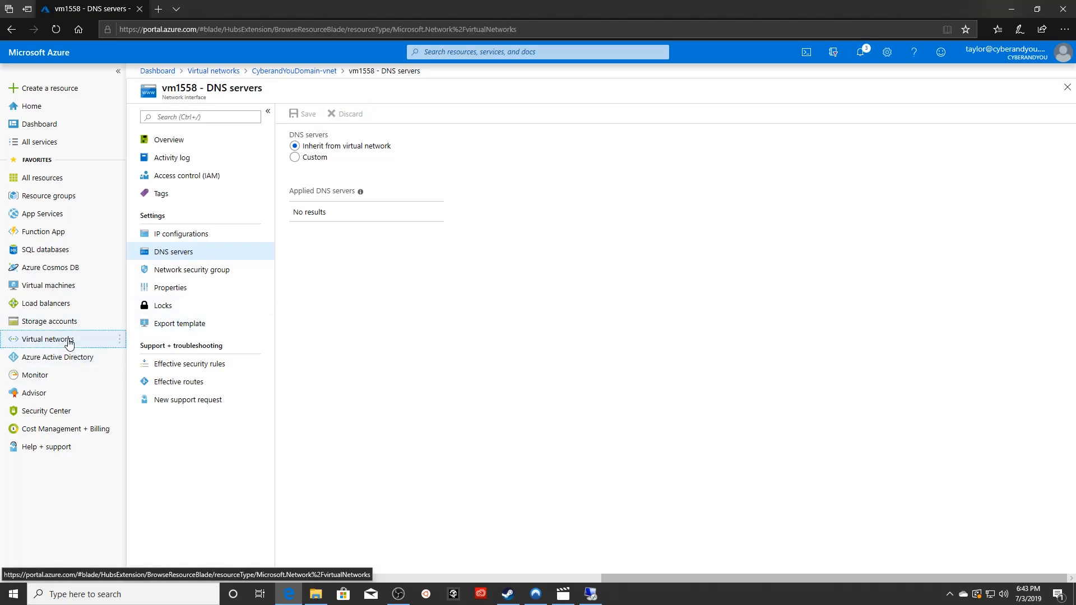
Switch CyberandYouDomain-vnet's DNS servers to Custom with 10.0.0.4 and 10.0.0.5, then save
left_click(47, 339)
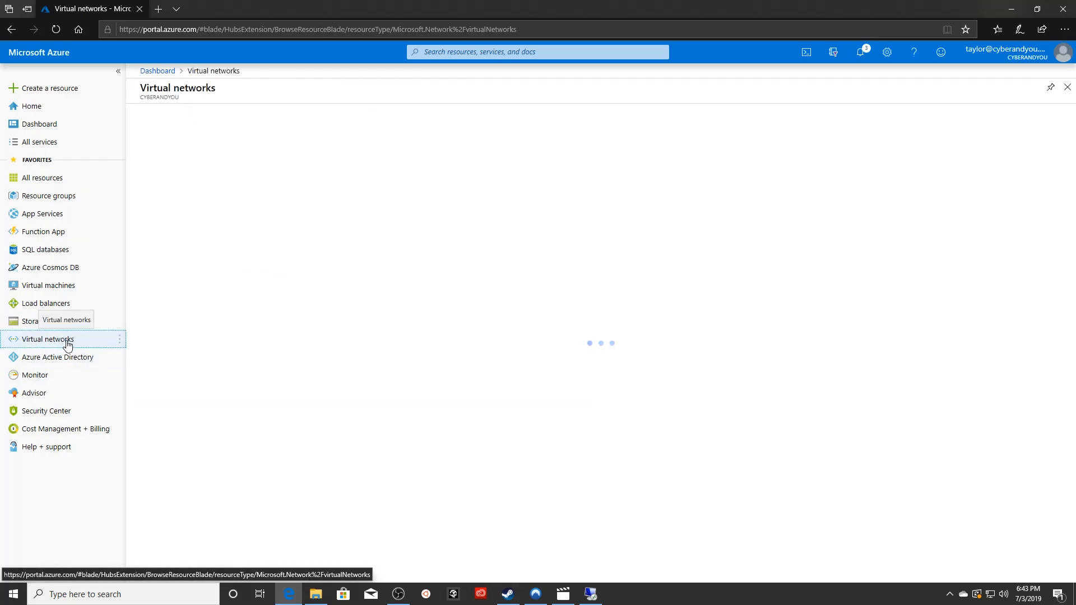
left_click(48, 339)
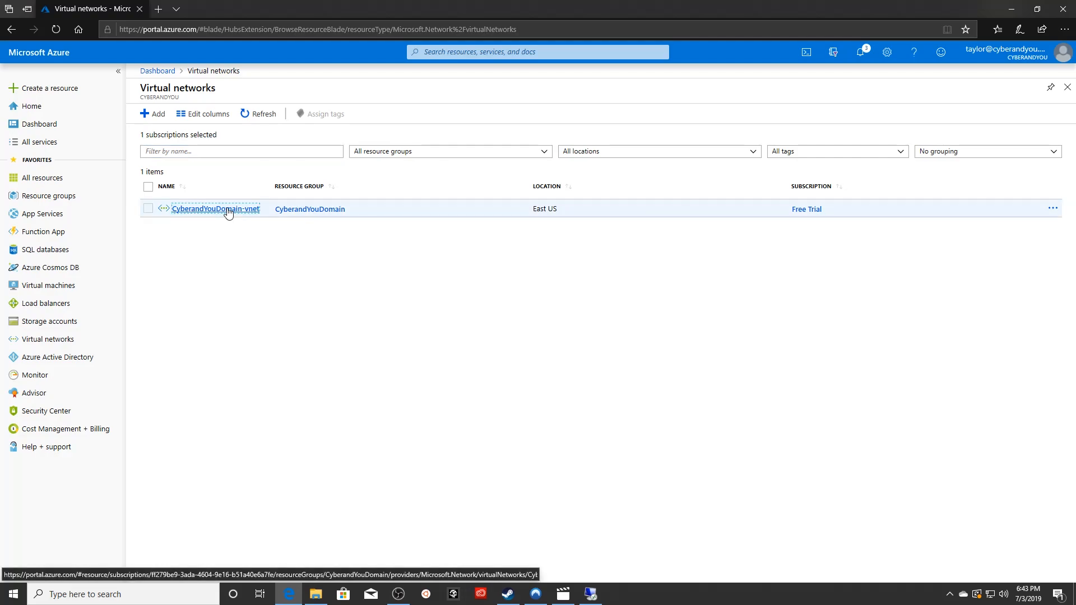
left_click(215, 210)
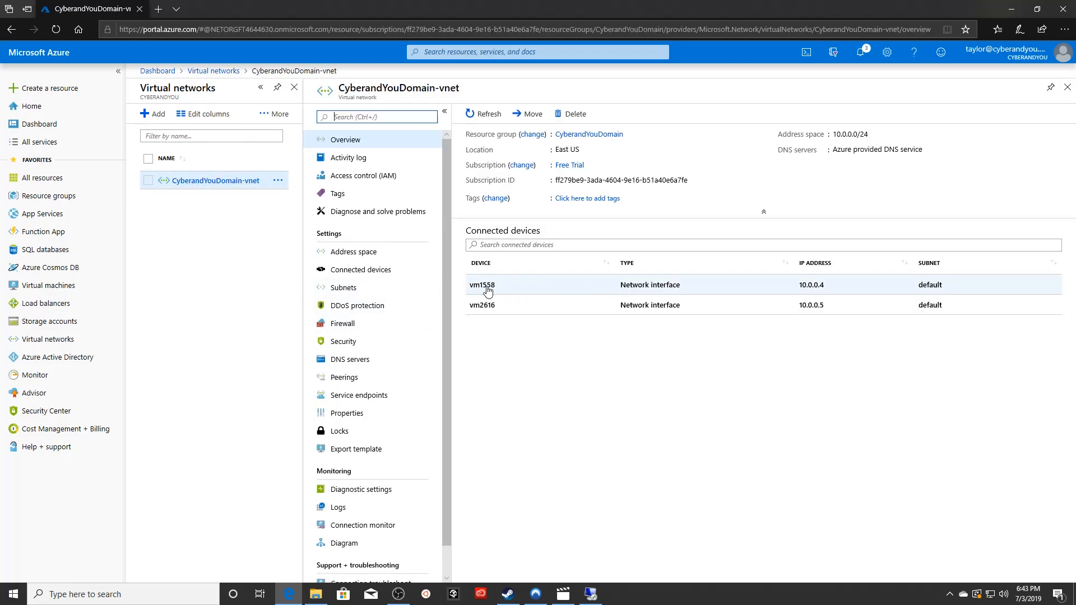
left_click(350, 359)
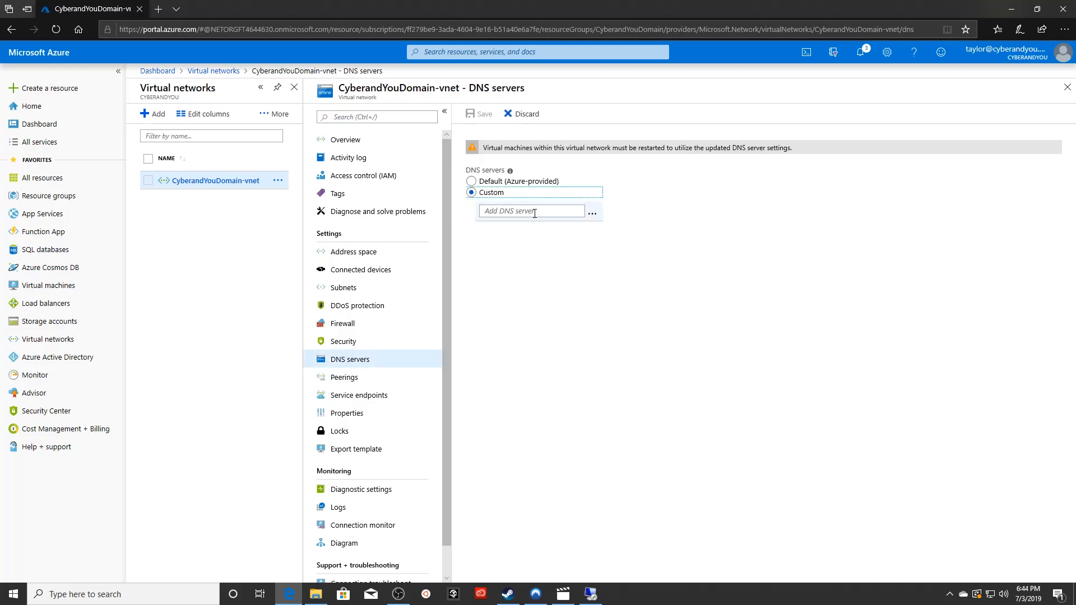
type("10.0.0.4")
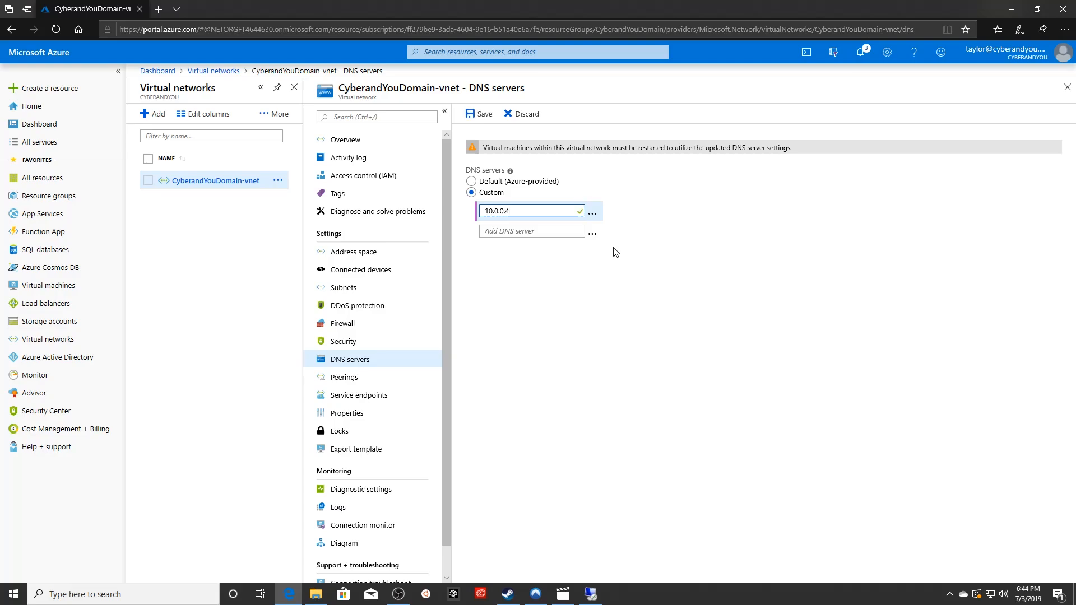
type("10")
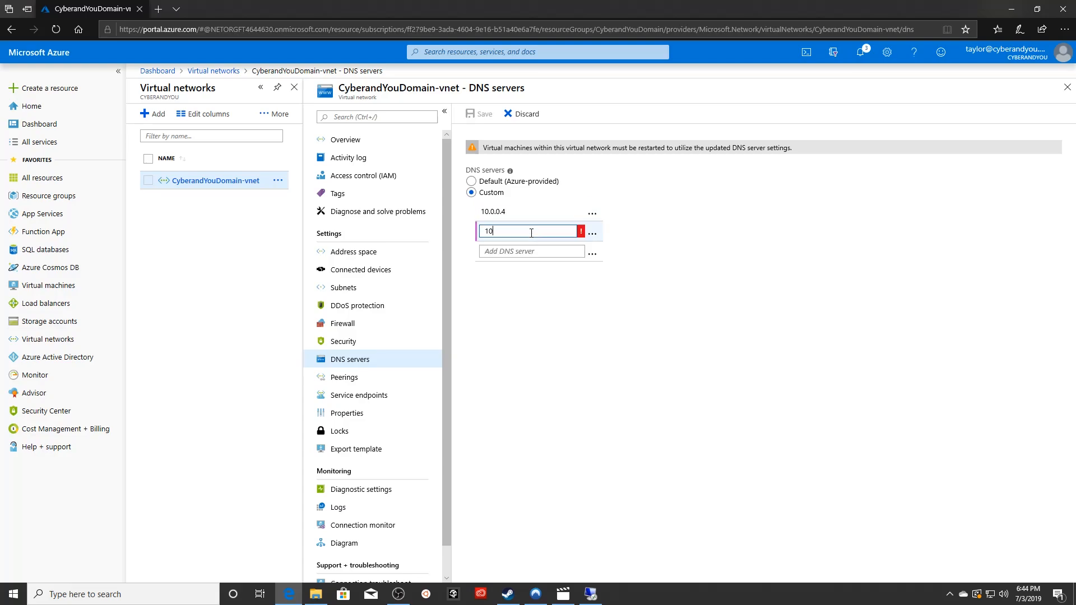
left_click(482, 114)
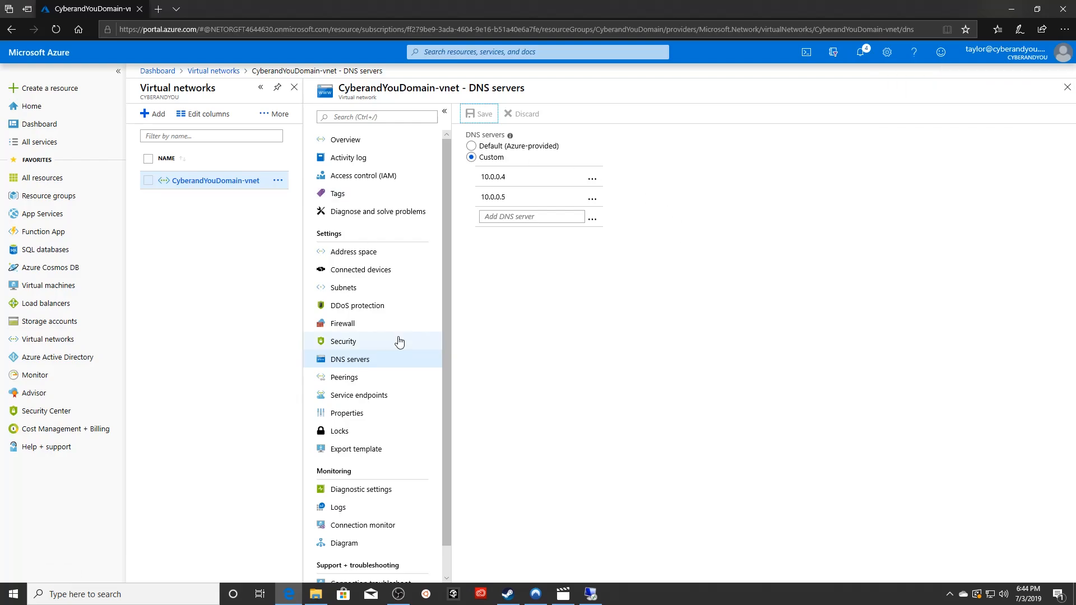
Download the RDP connection file for VM1
left_click(49, 285)
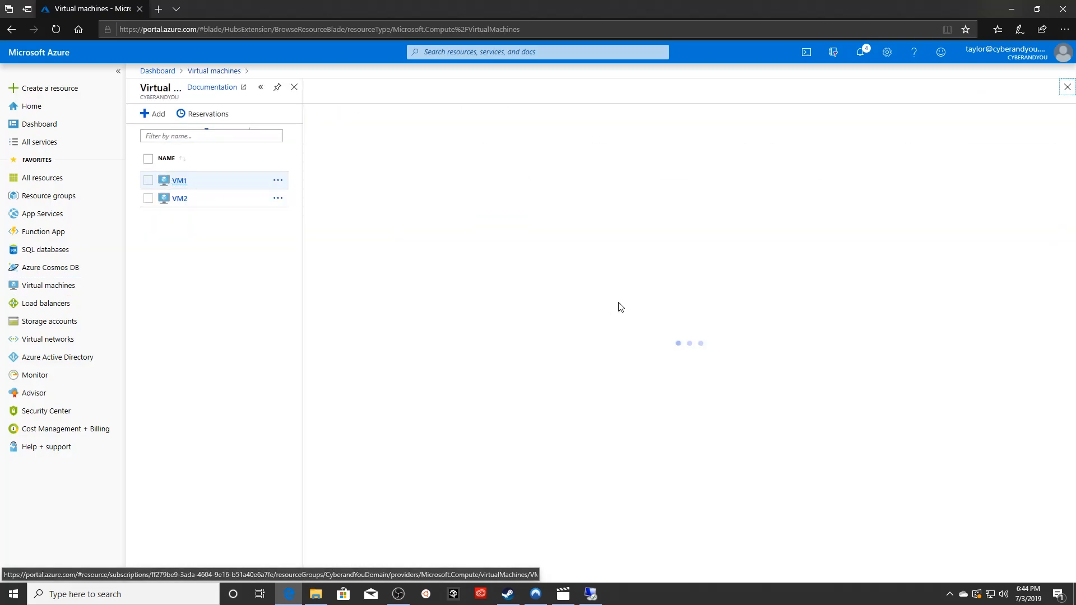
left_click(180, 180)
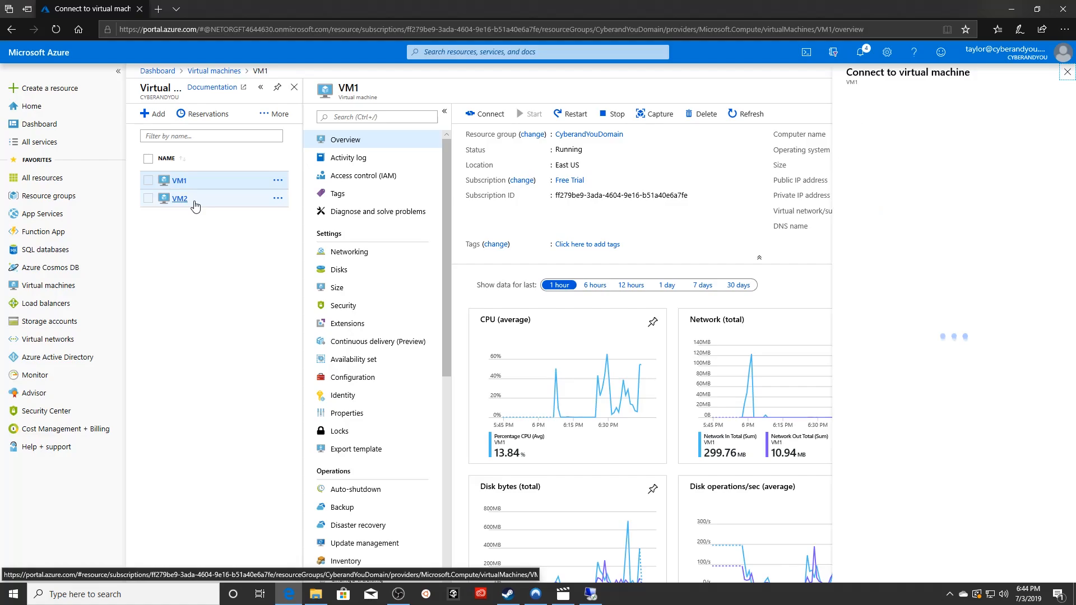
left_click(484, 113)
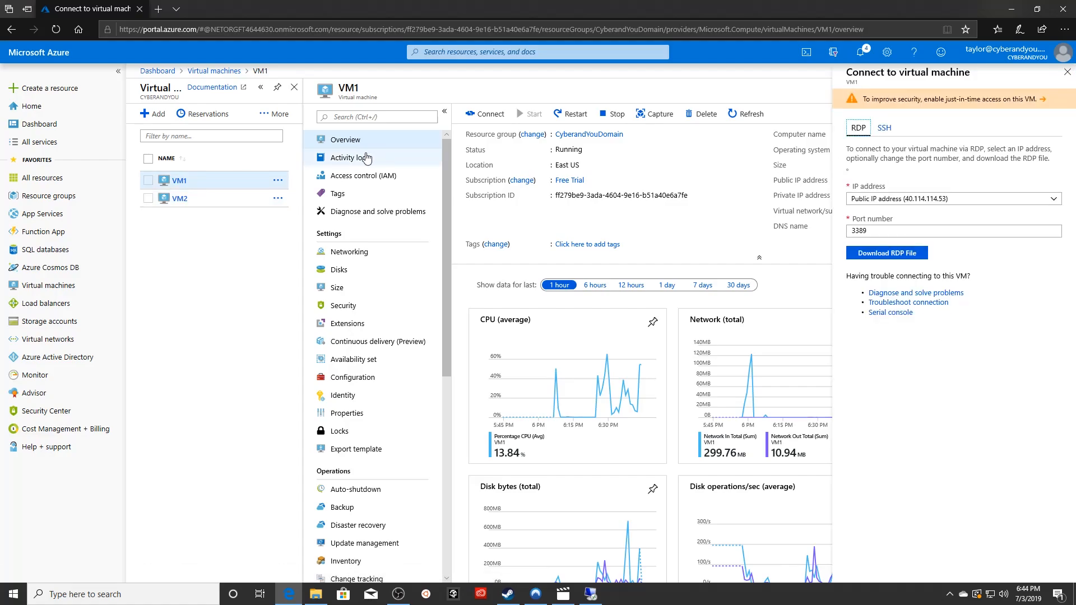
left_click(886, 253)
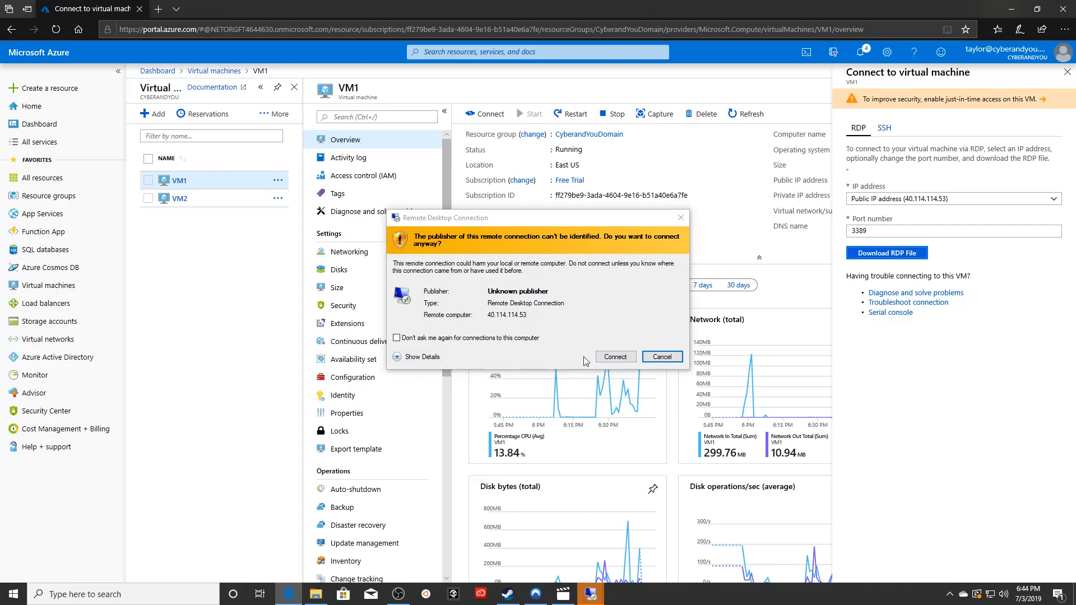
Accept the unverified-computer warning and sign in to VM1 with the password
left_click(614, 356)
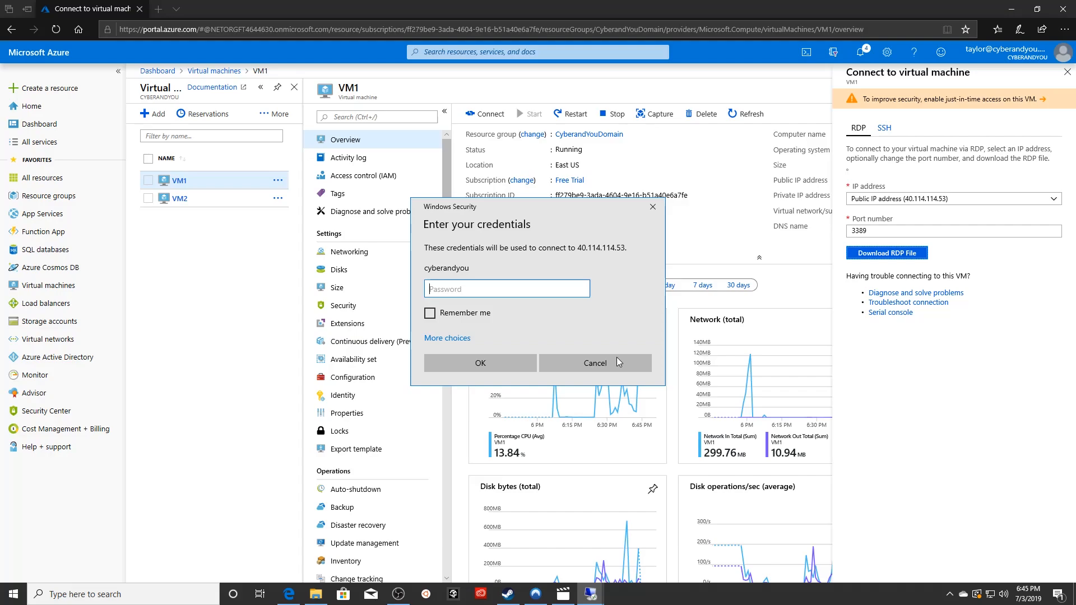
left_click(507, 288)
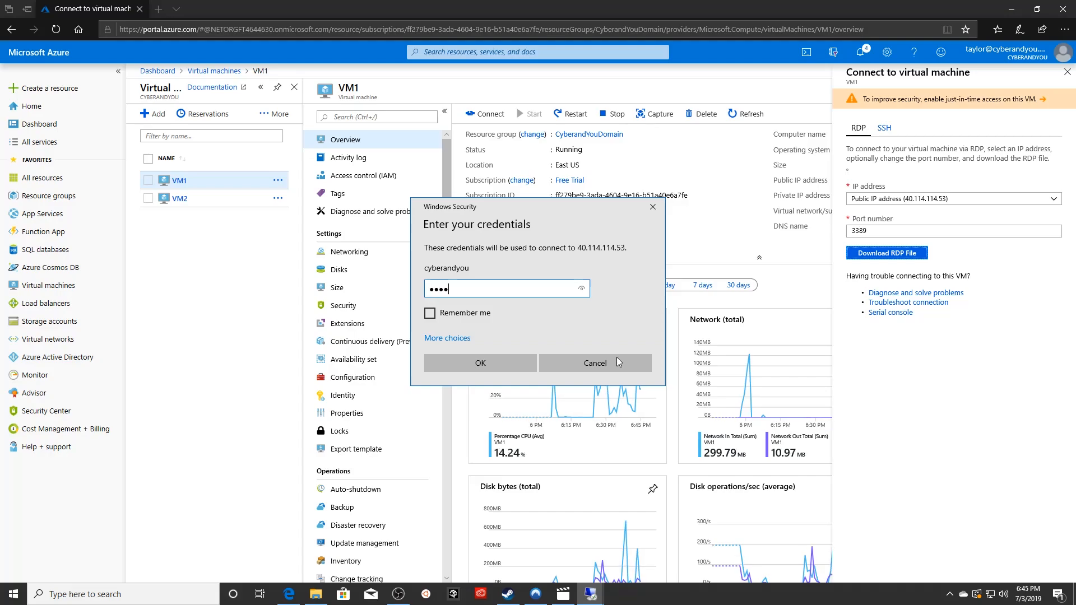
left_click(480, 363)
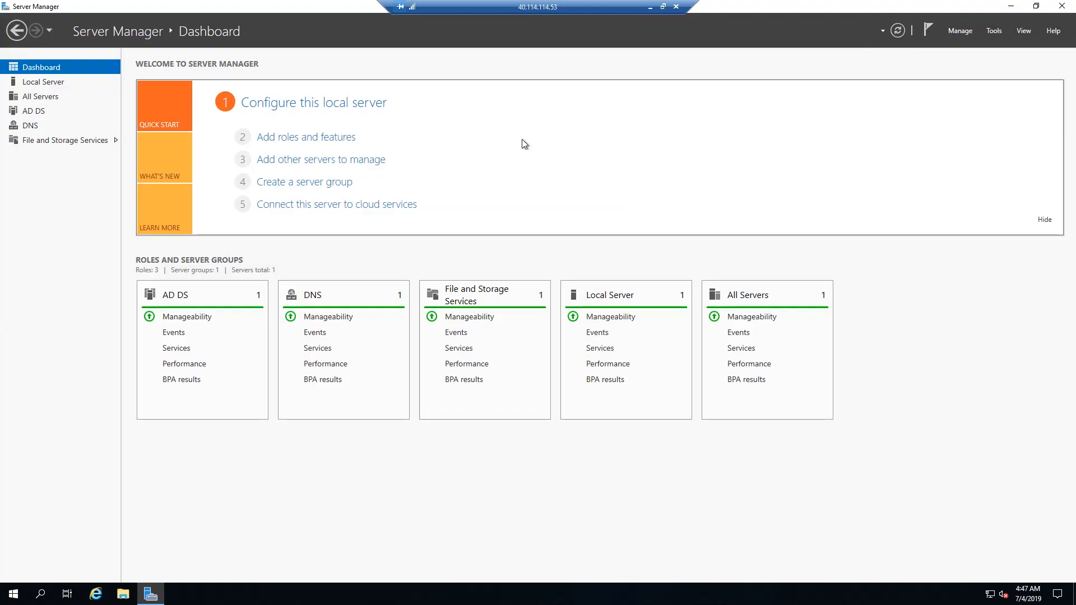